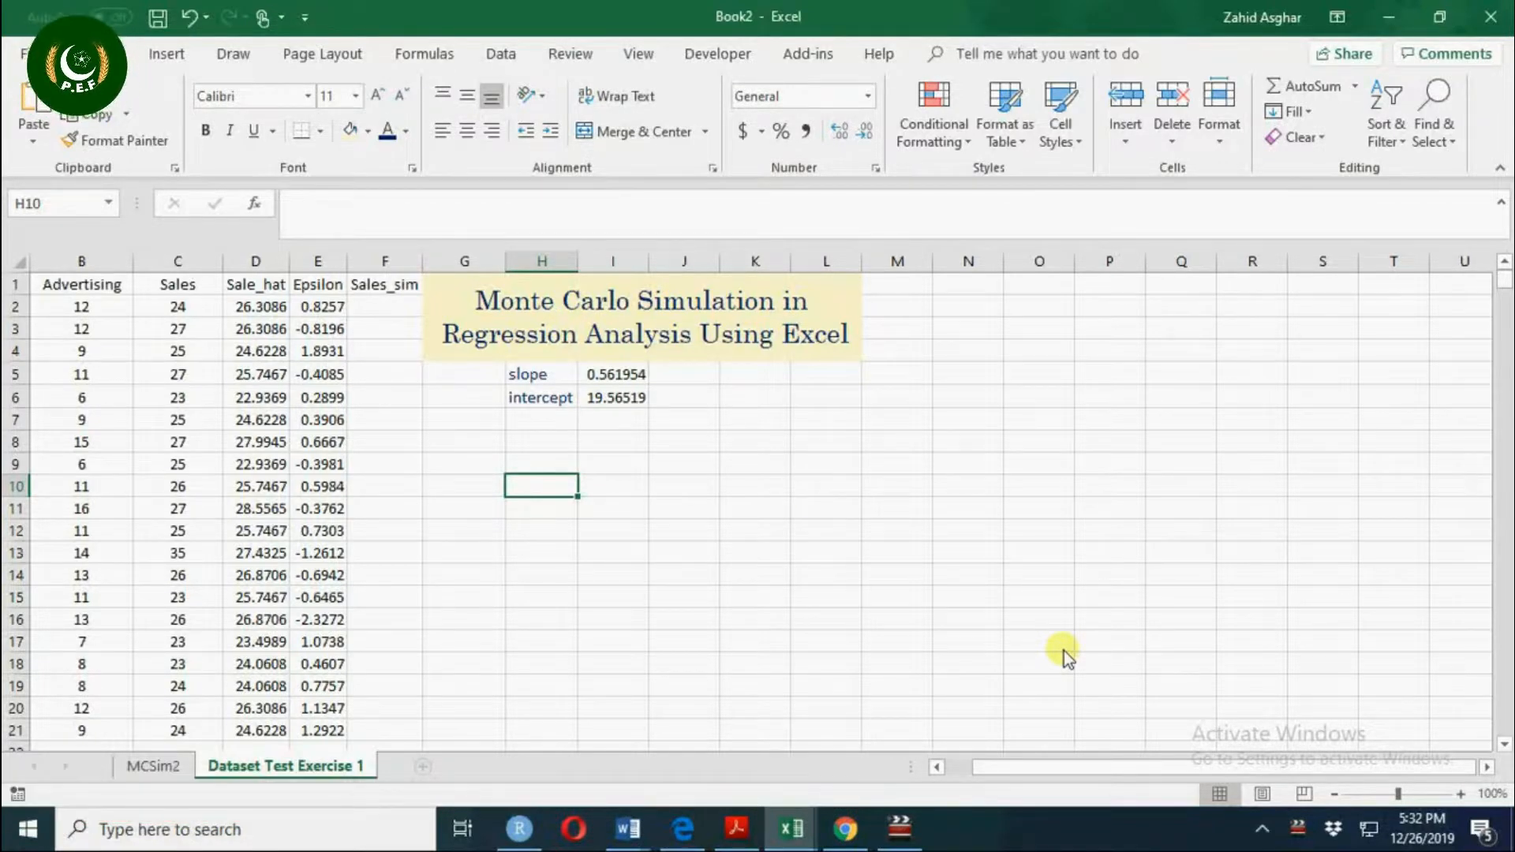
{"action": "mouse_move", "coordinate": [202, 290]}
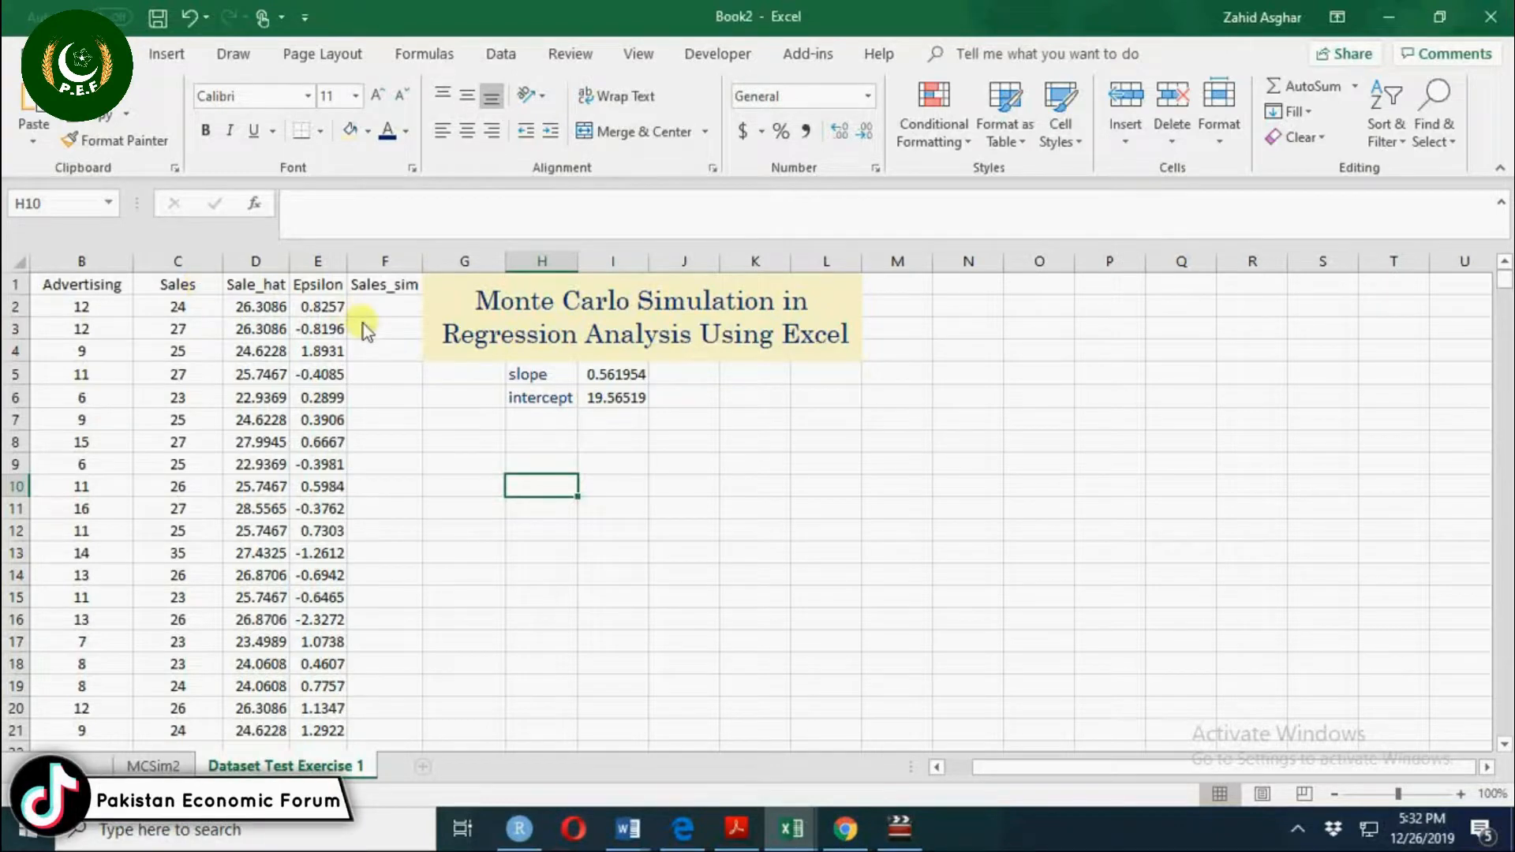
{"action": "mouse_move", "coordinate": [520, 349]}
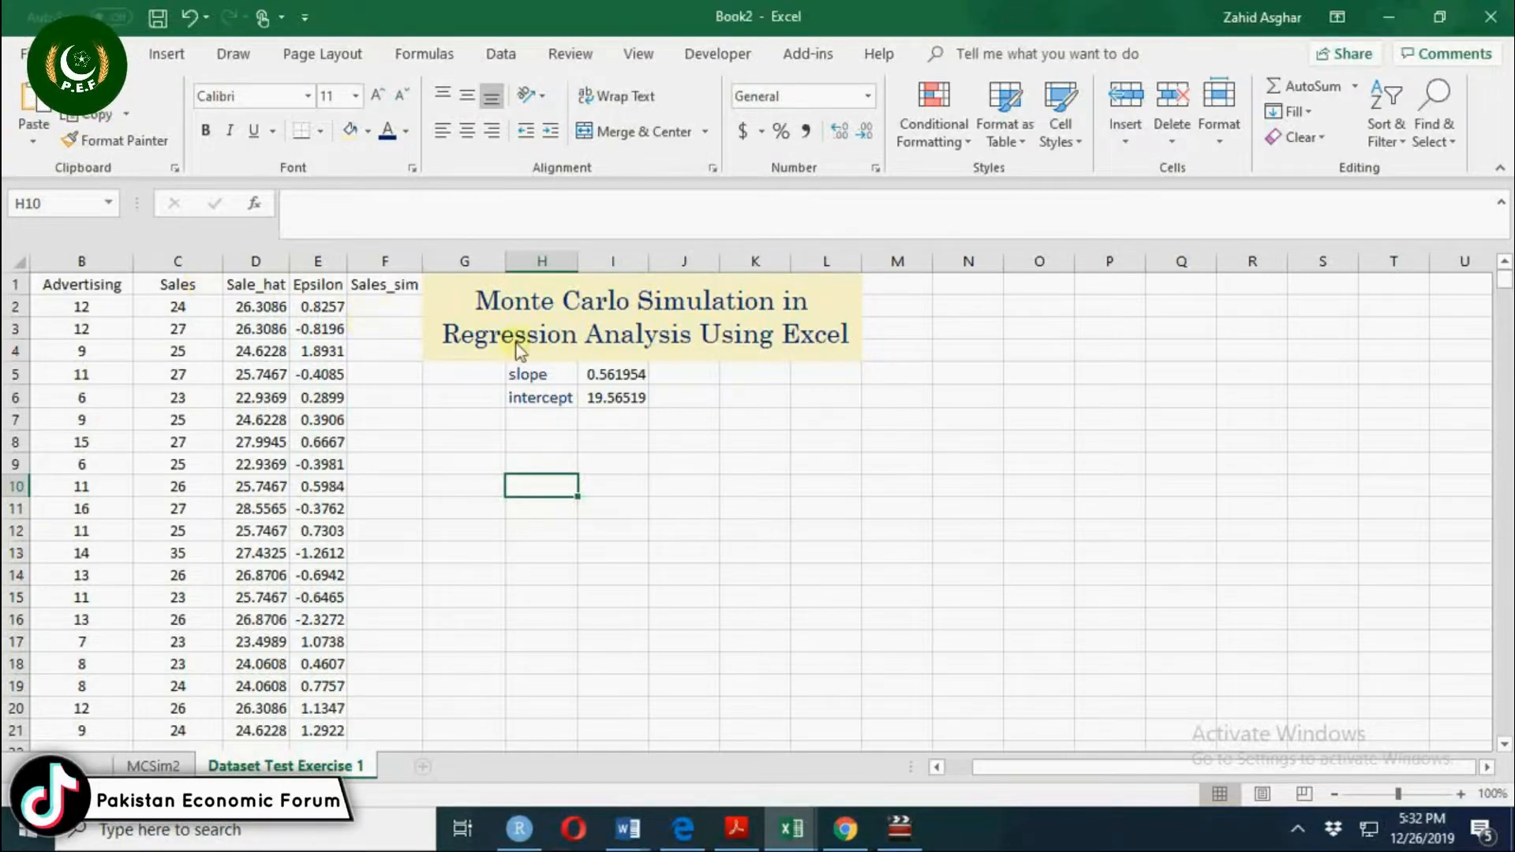
Review the existing slope, intercept and Epsilon formulas without changing them.
{"action": "left_click", "coordinate": [615, 374]}
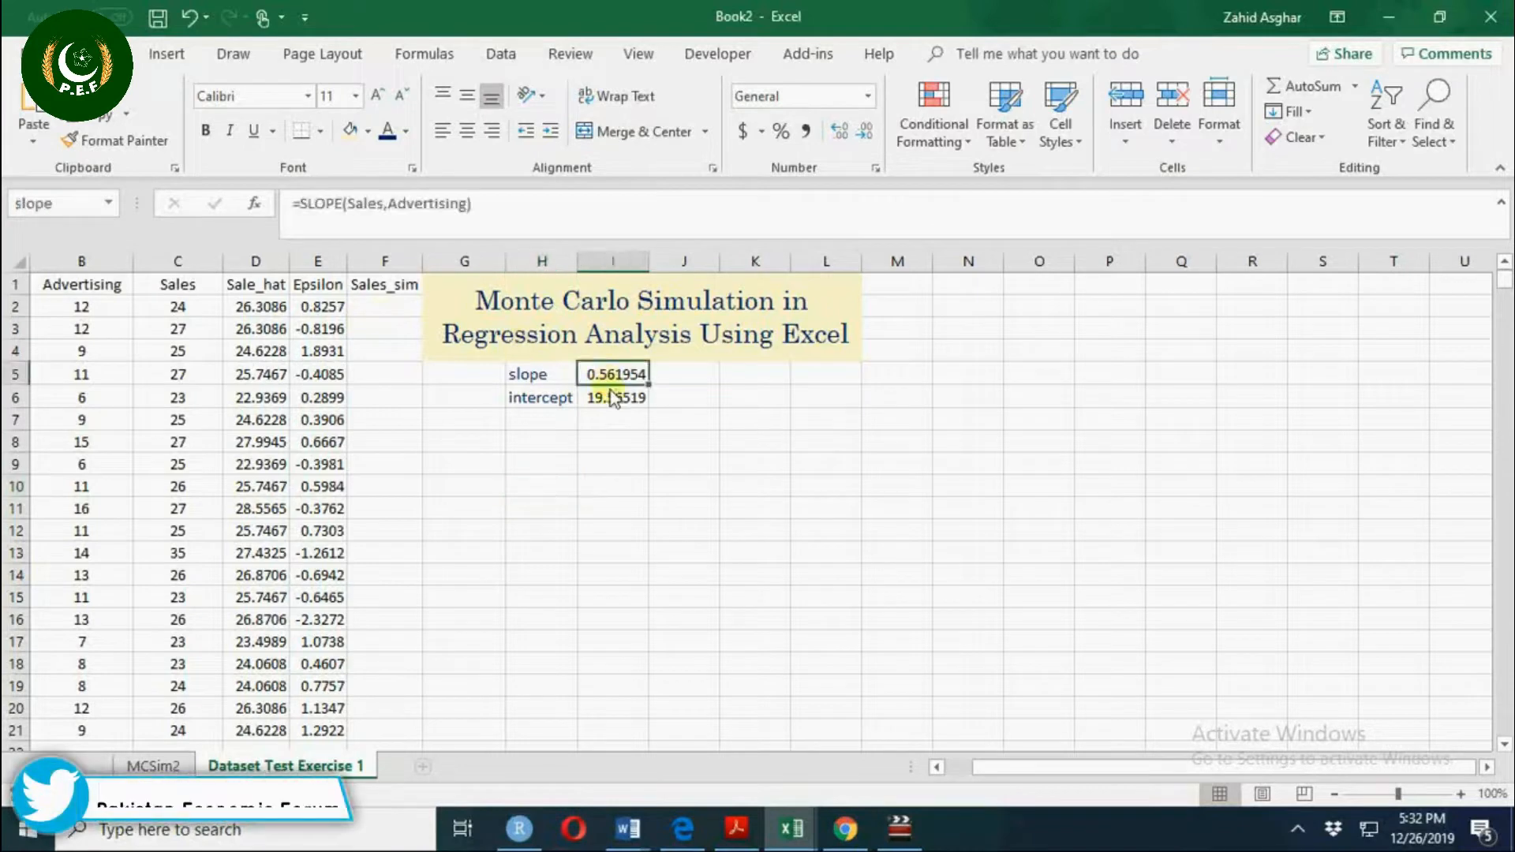
{"action": "left_click", "coordinate": [615, 397]}
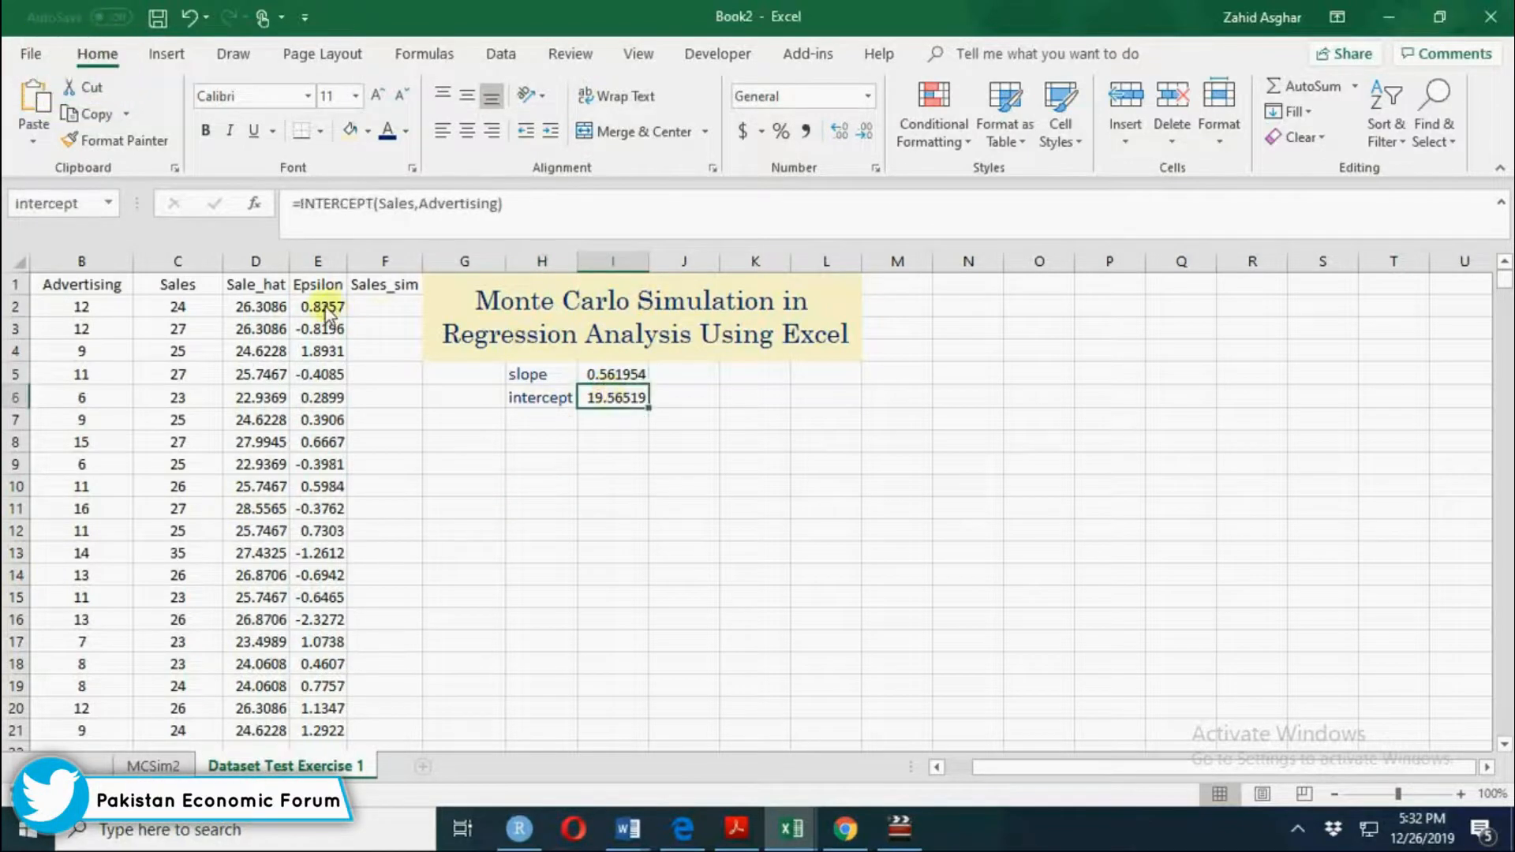
{"action": "left_click", "coordinate": [318, 306]}
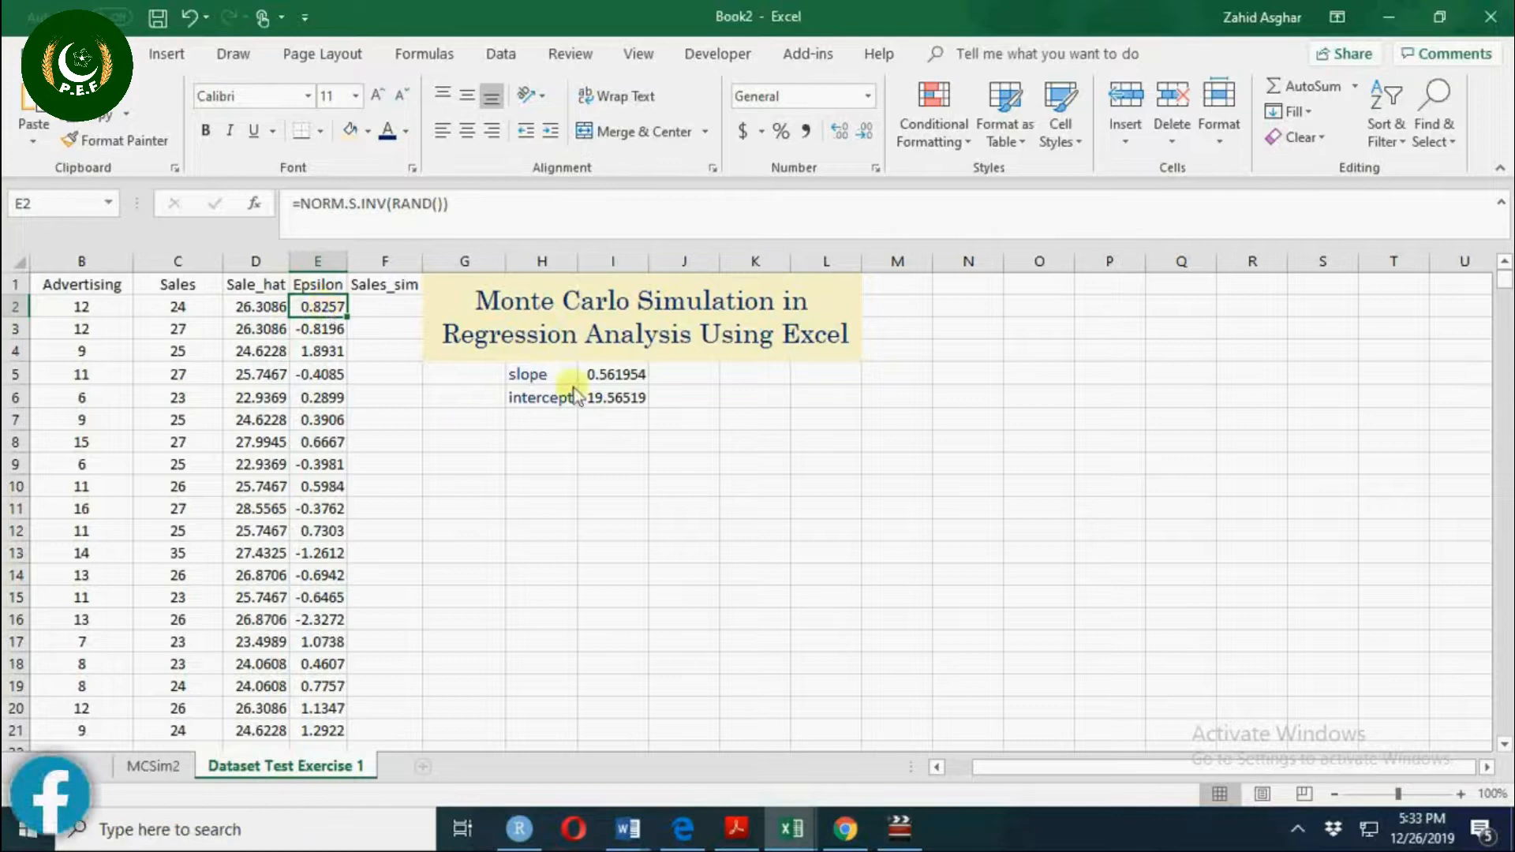
{"action": "left_click", "coordinate": [615, 374]}
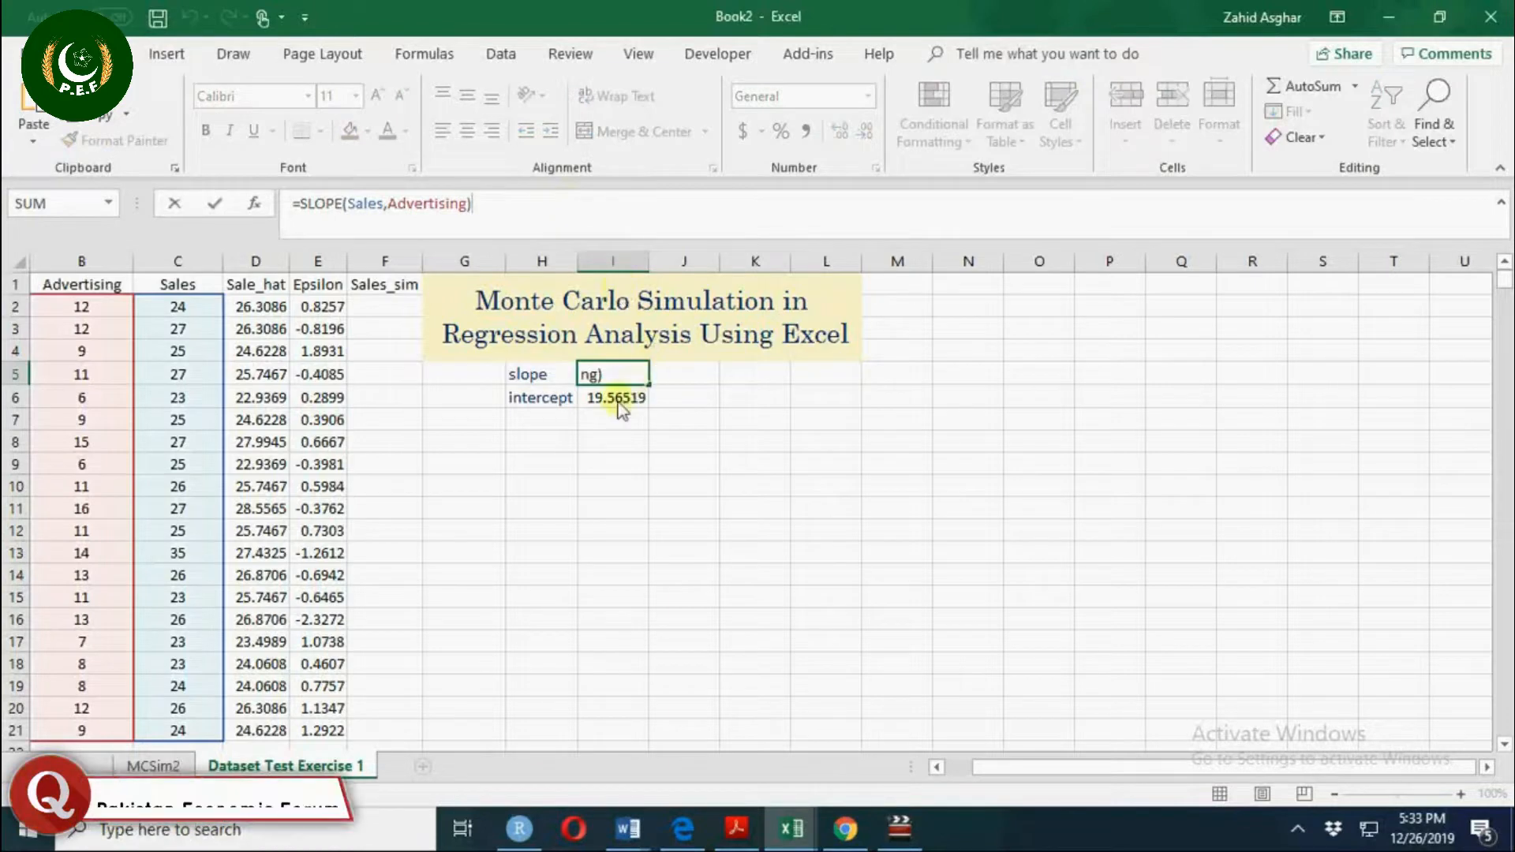
{"action": "key", "text": "Return"}
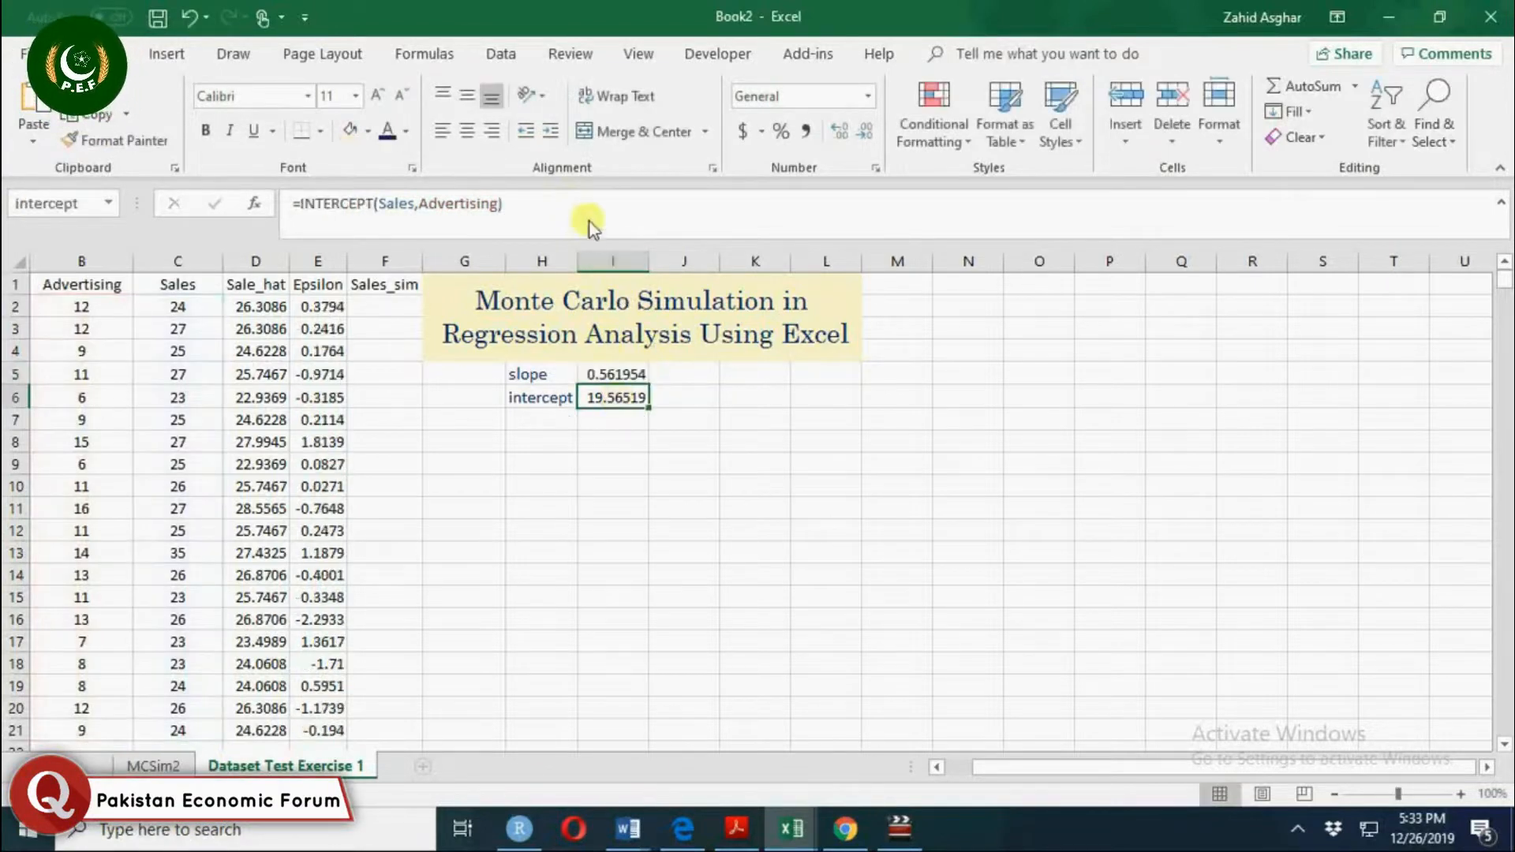
{"action": "double_click", "coordinate": [615, 397]}
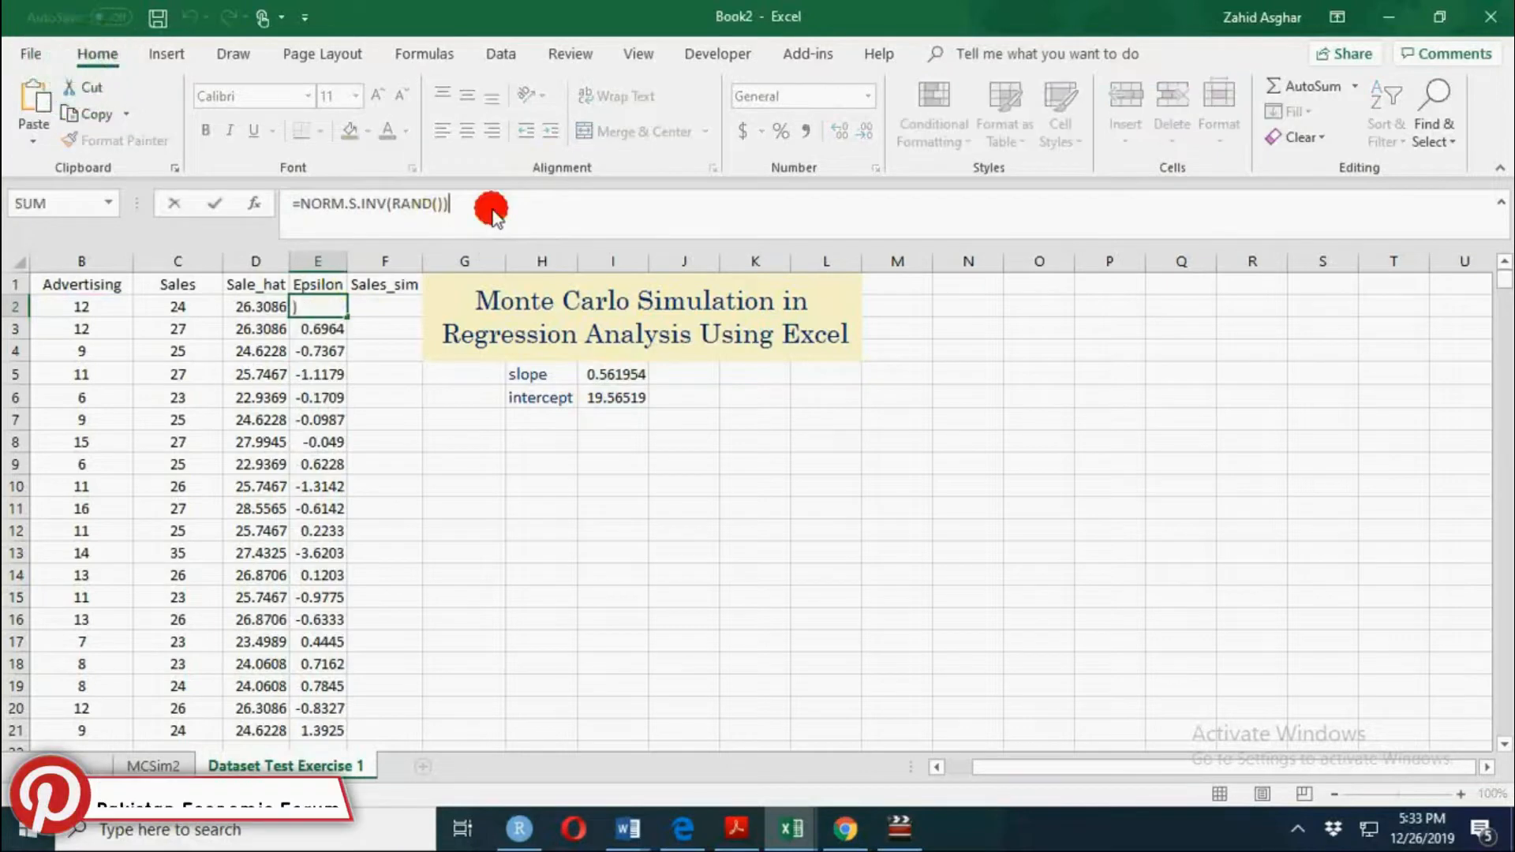
{"action": "mouse_move", "coordinate": [444, 274]}
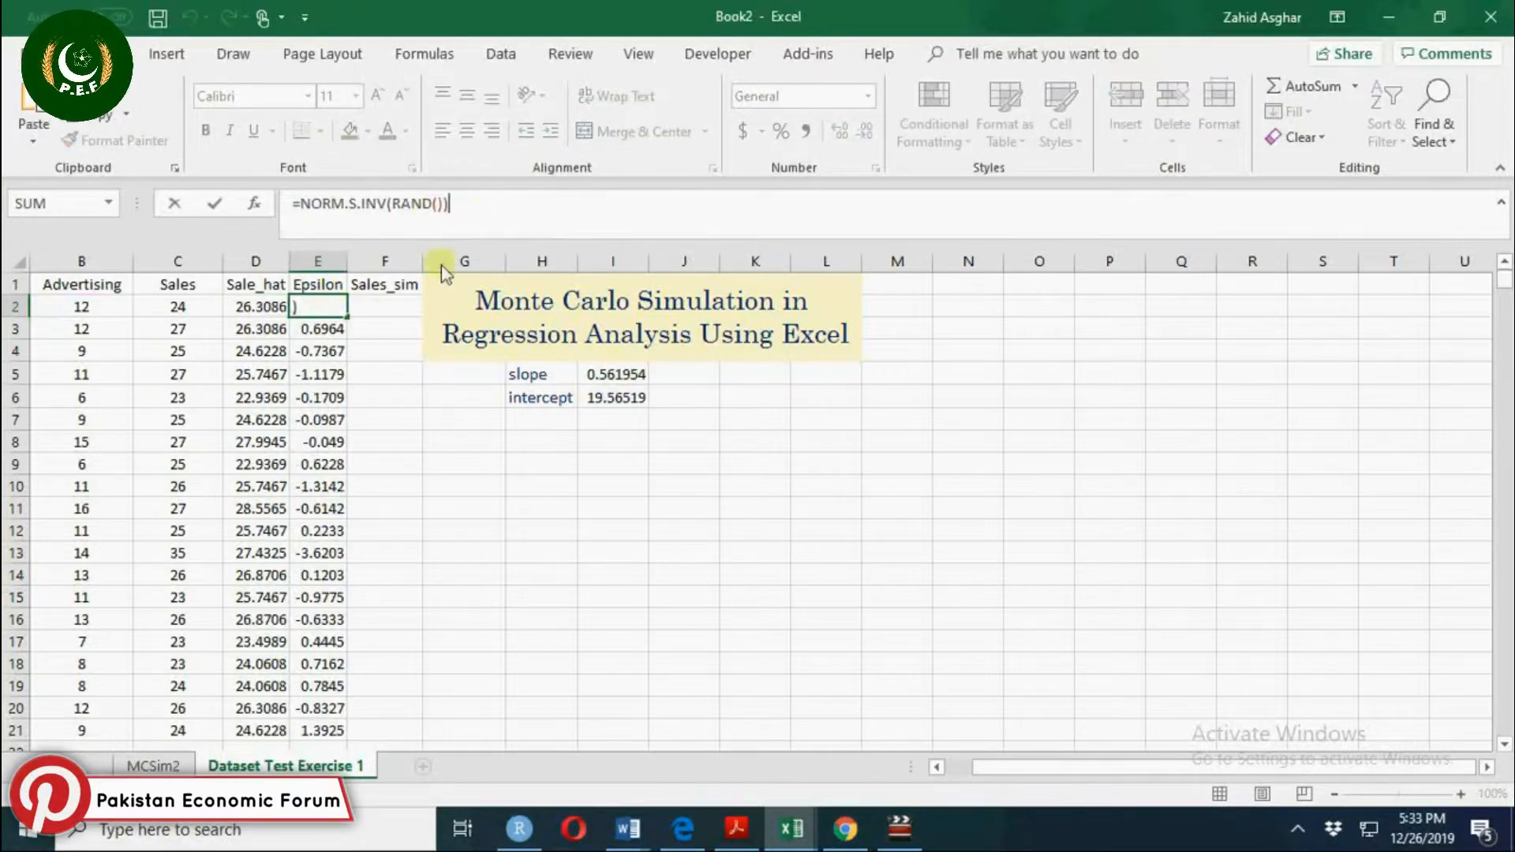
{"action": "key", "text": "Return"}
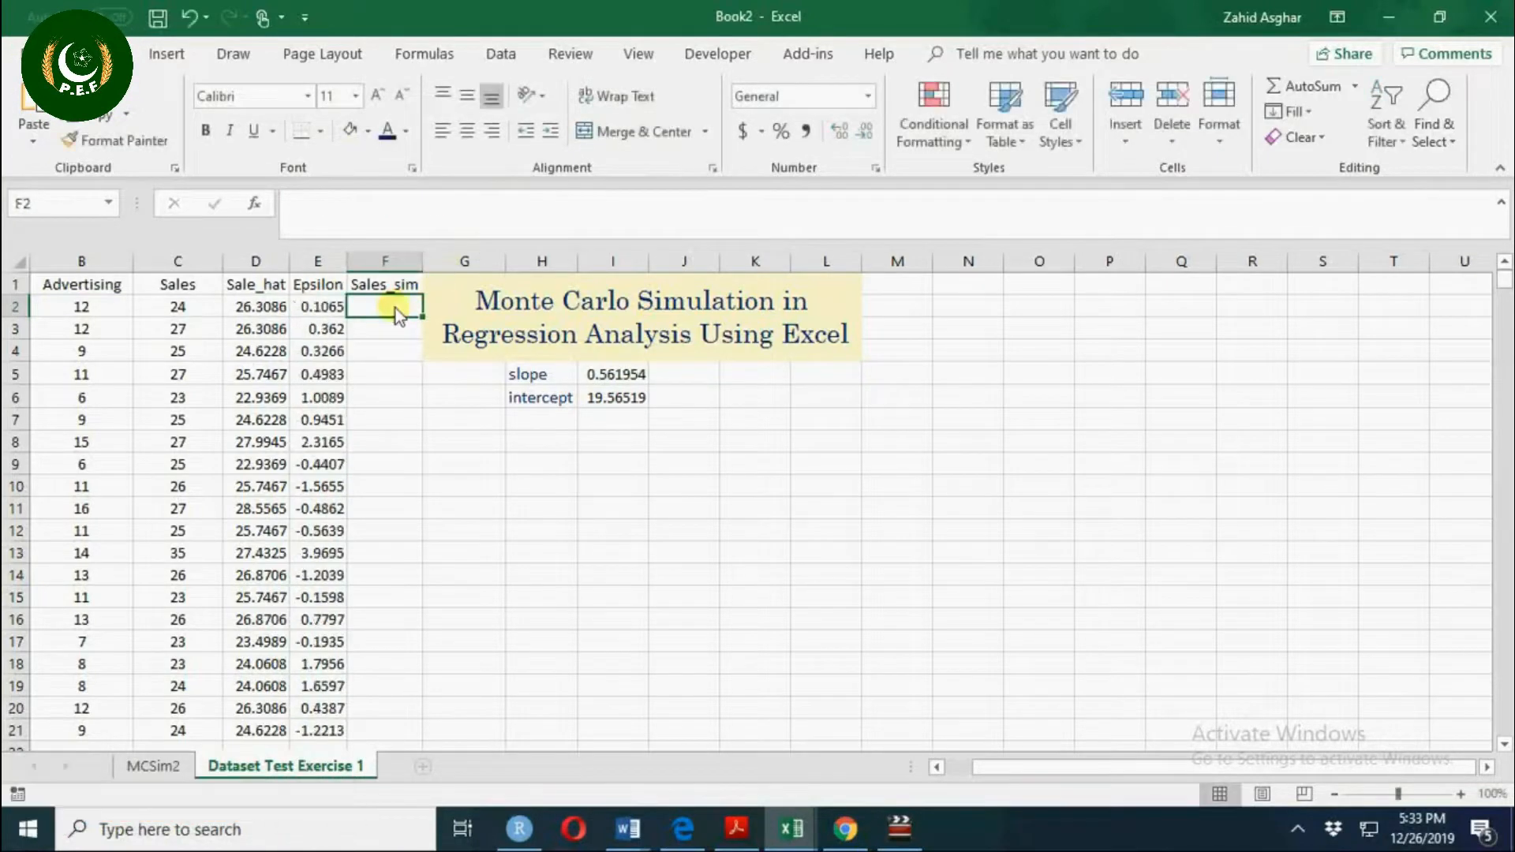
Enter =D2+E2 as the first Sales_sim value, adding Sale_hat and Epsilon.
{"action": "type", "text": "="}
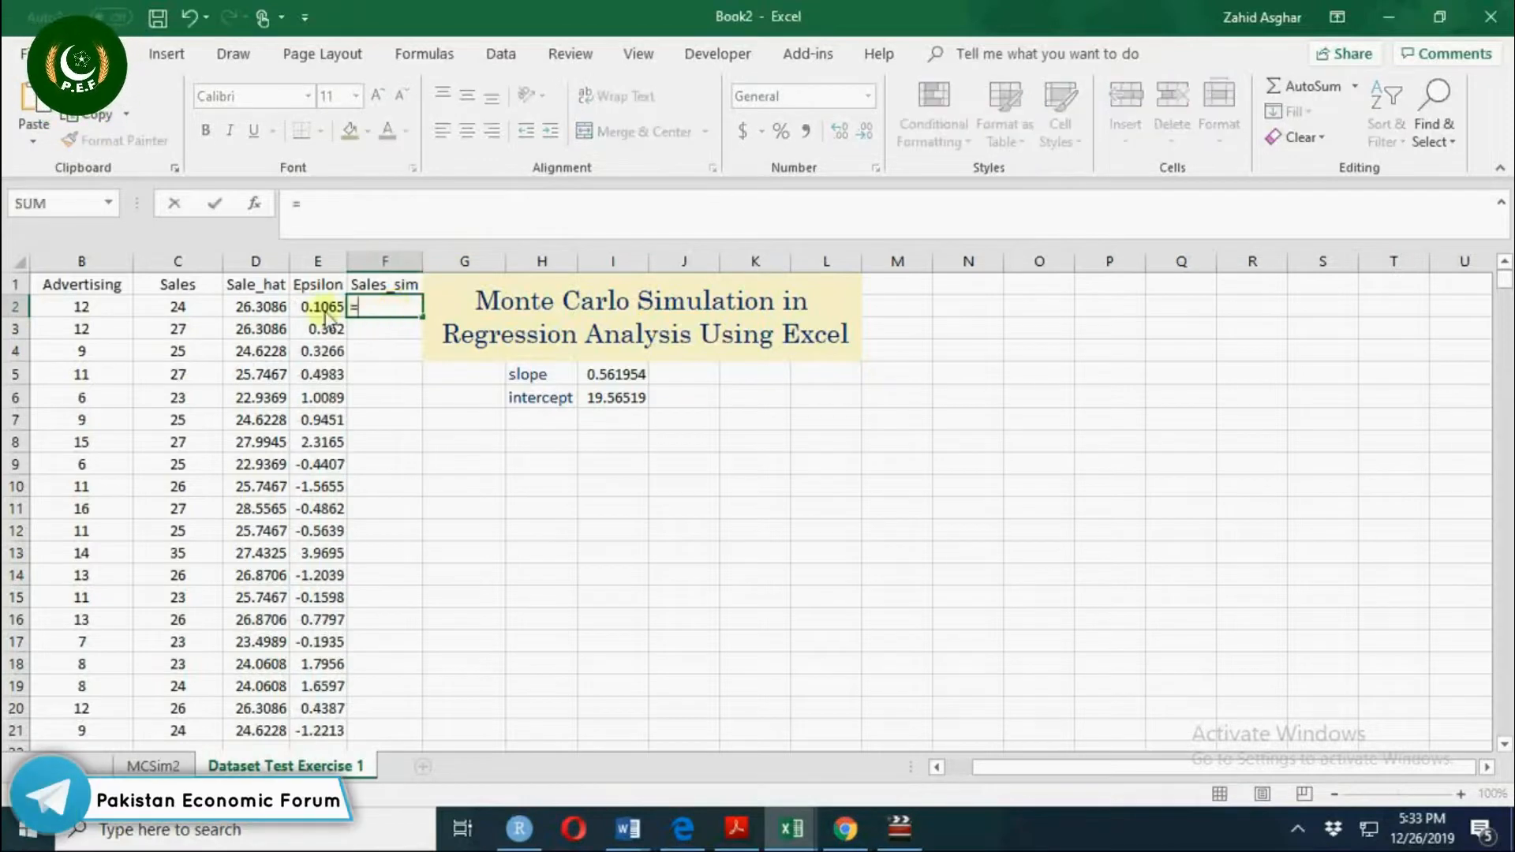
{"action": "left_click", "coordinate": [255, 306]}
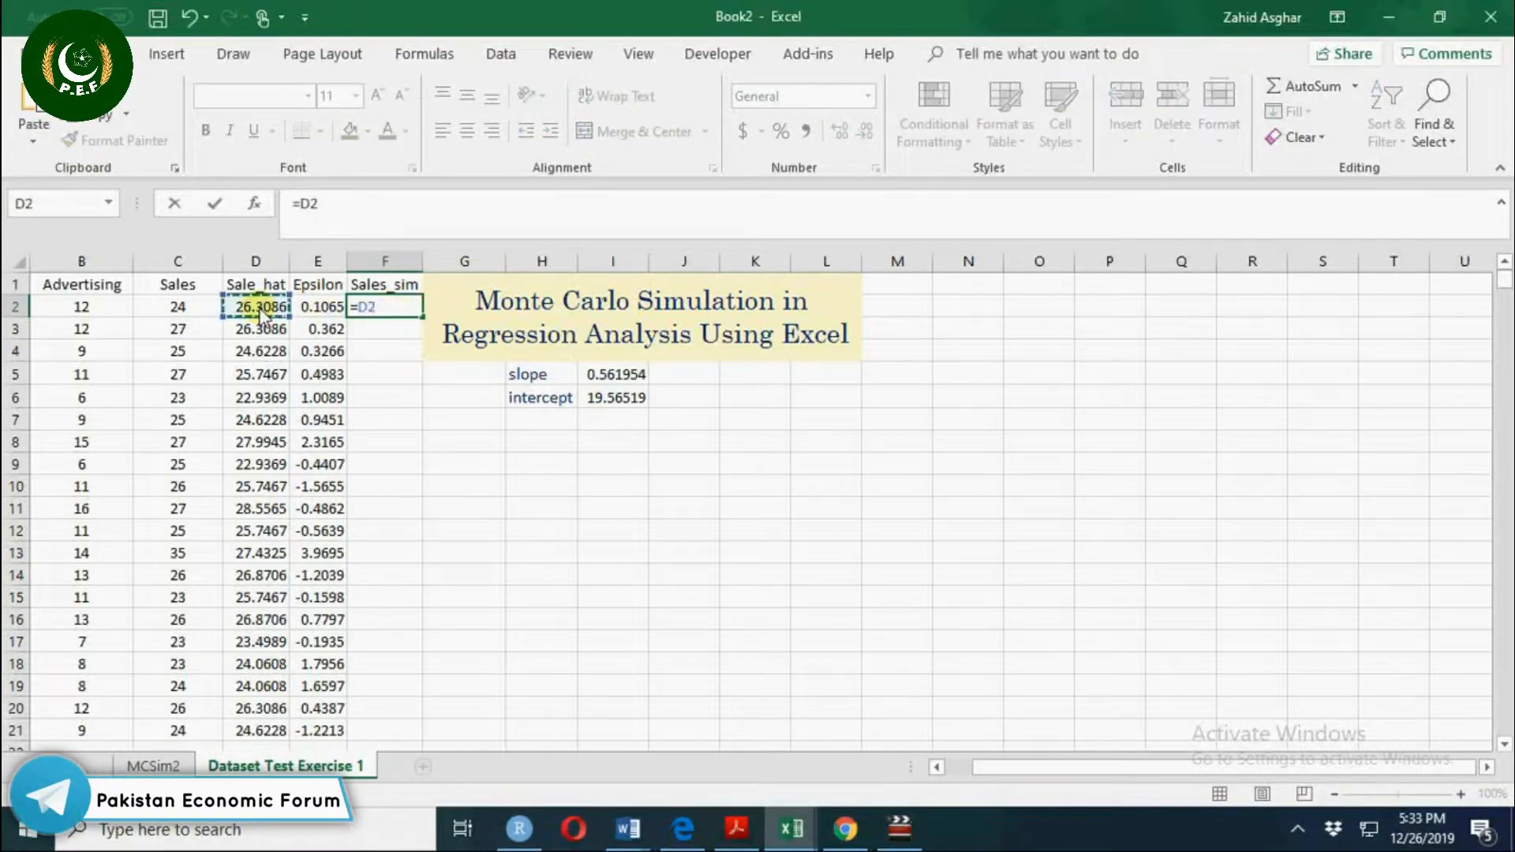
{"action": "left_click", "coordinate": [317, 306]}
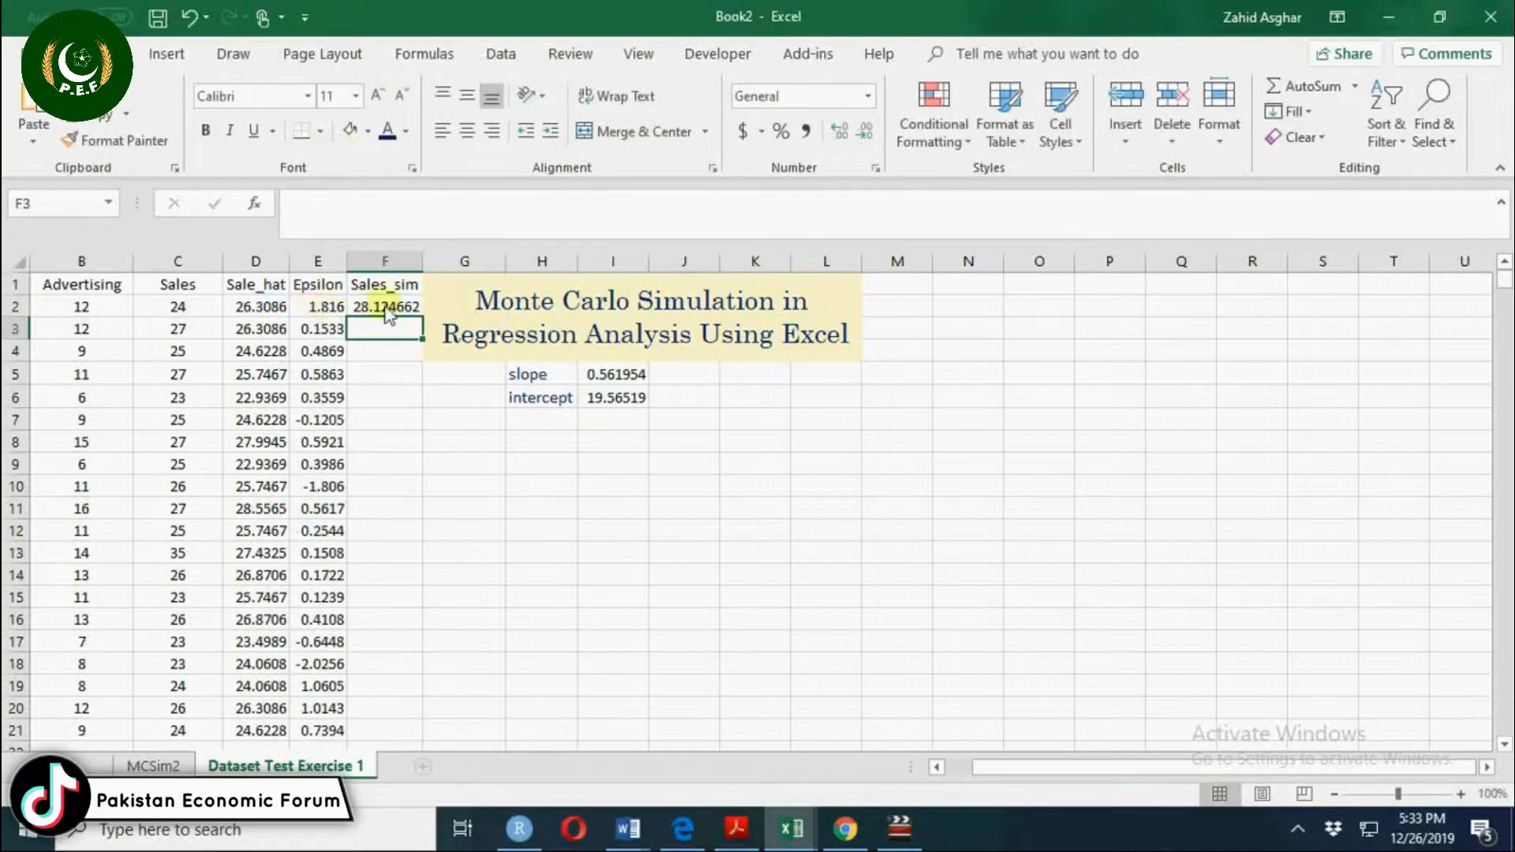
{"action": "left_click", "coordinate": [384, 306]}
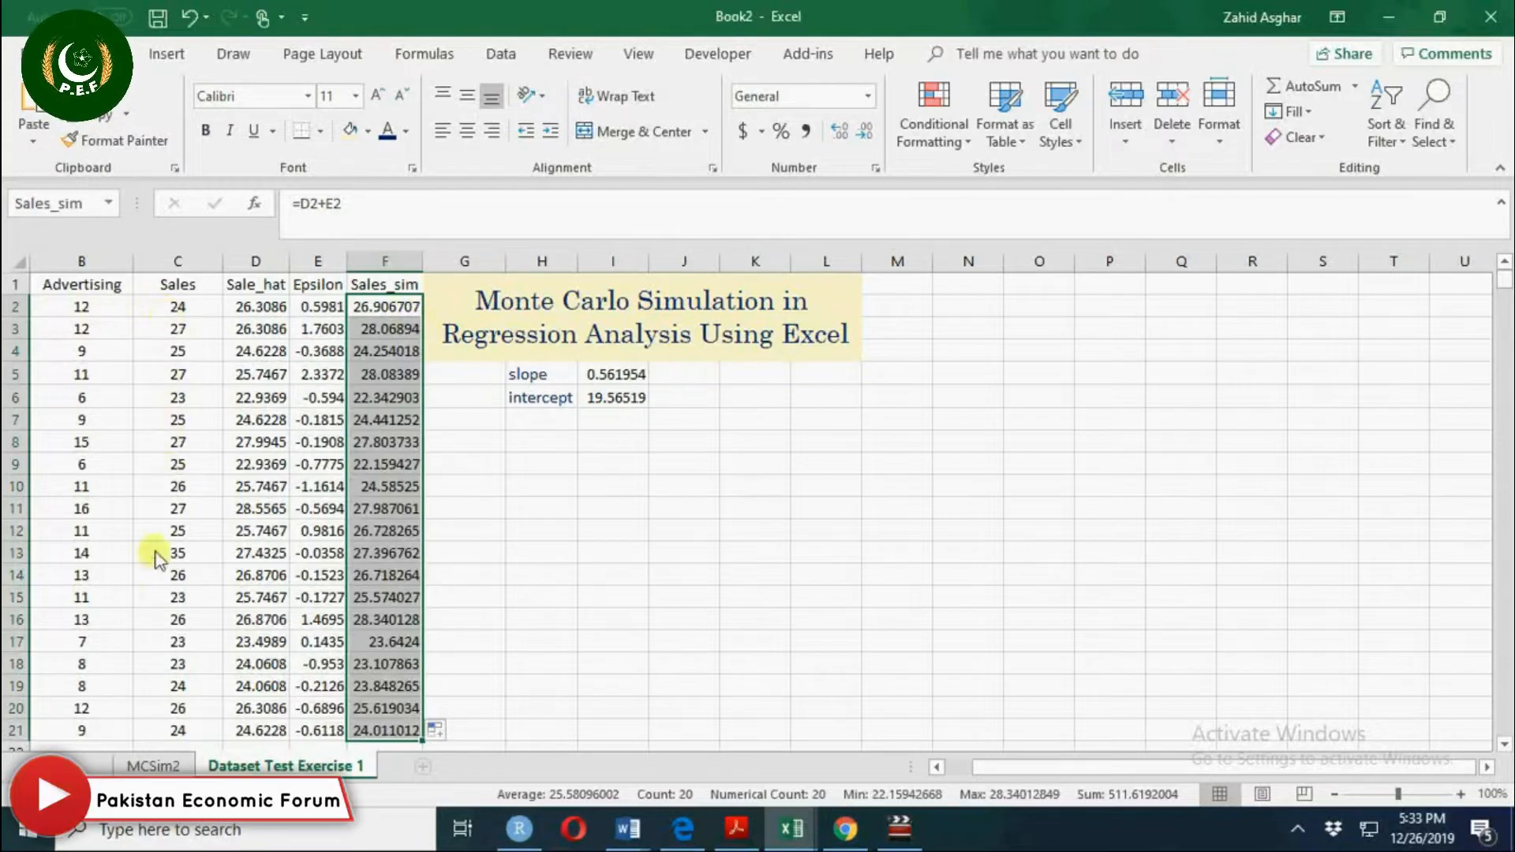
{"action": "left_click", "coordinate": [540, 463]}
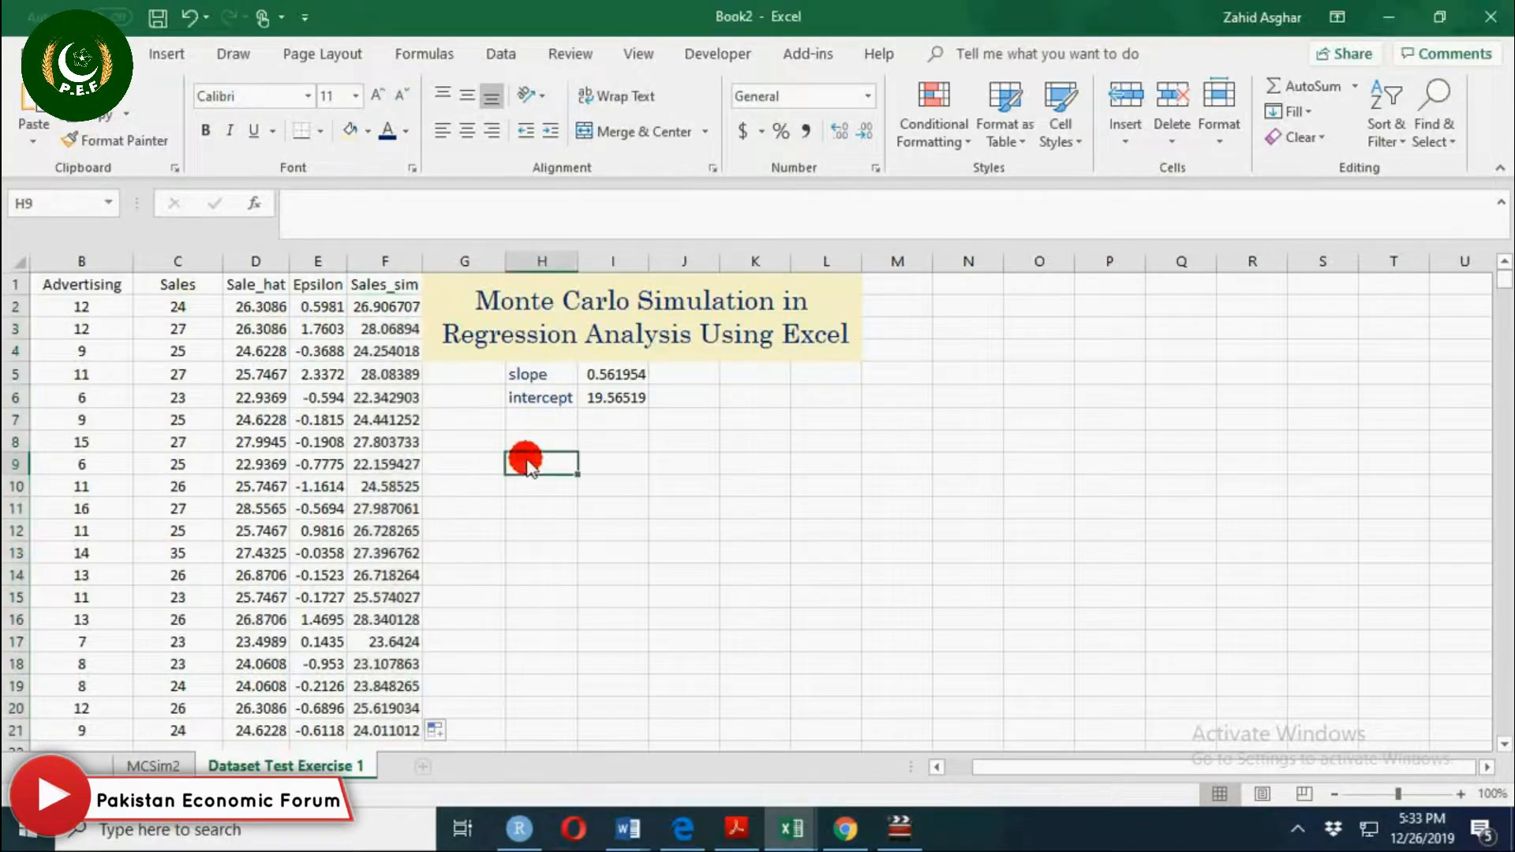
{"action": "type", "text": "1"}
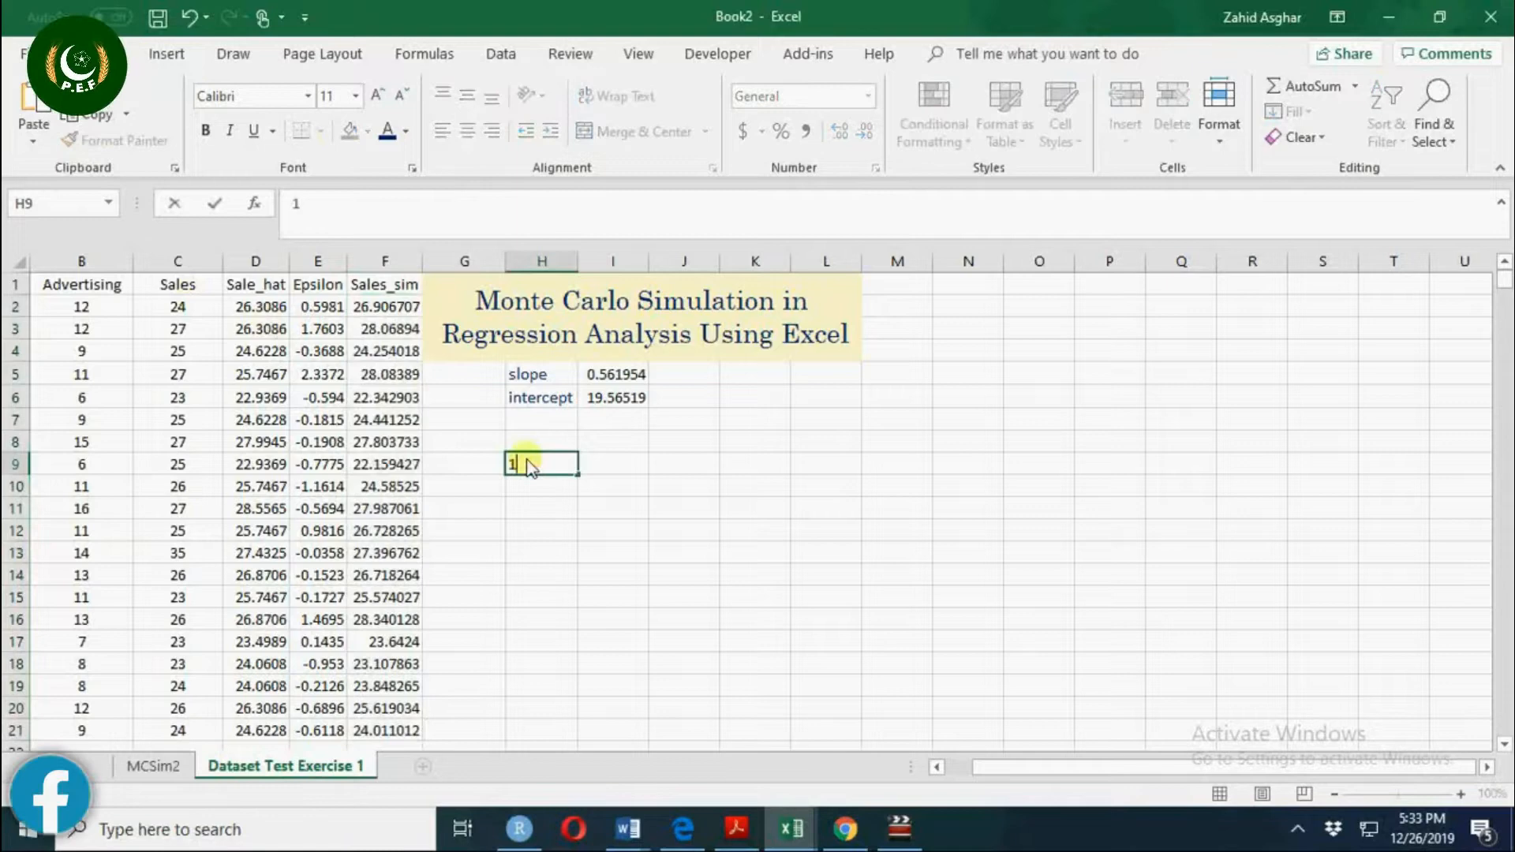
{"action": "key", "text": "Return"}
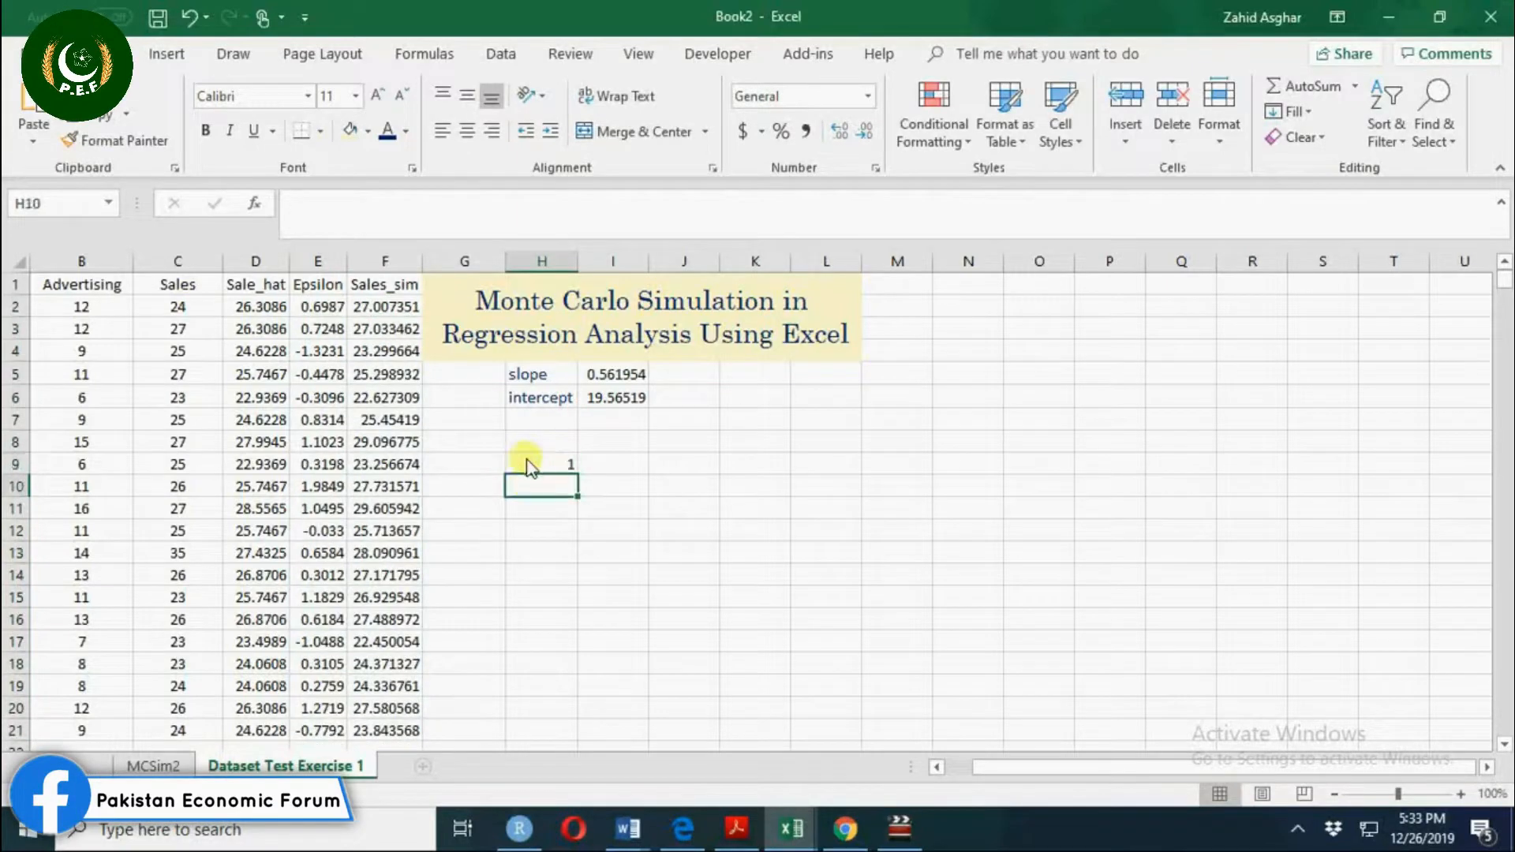
{"action": "type", "text": "1"}
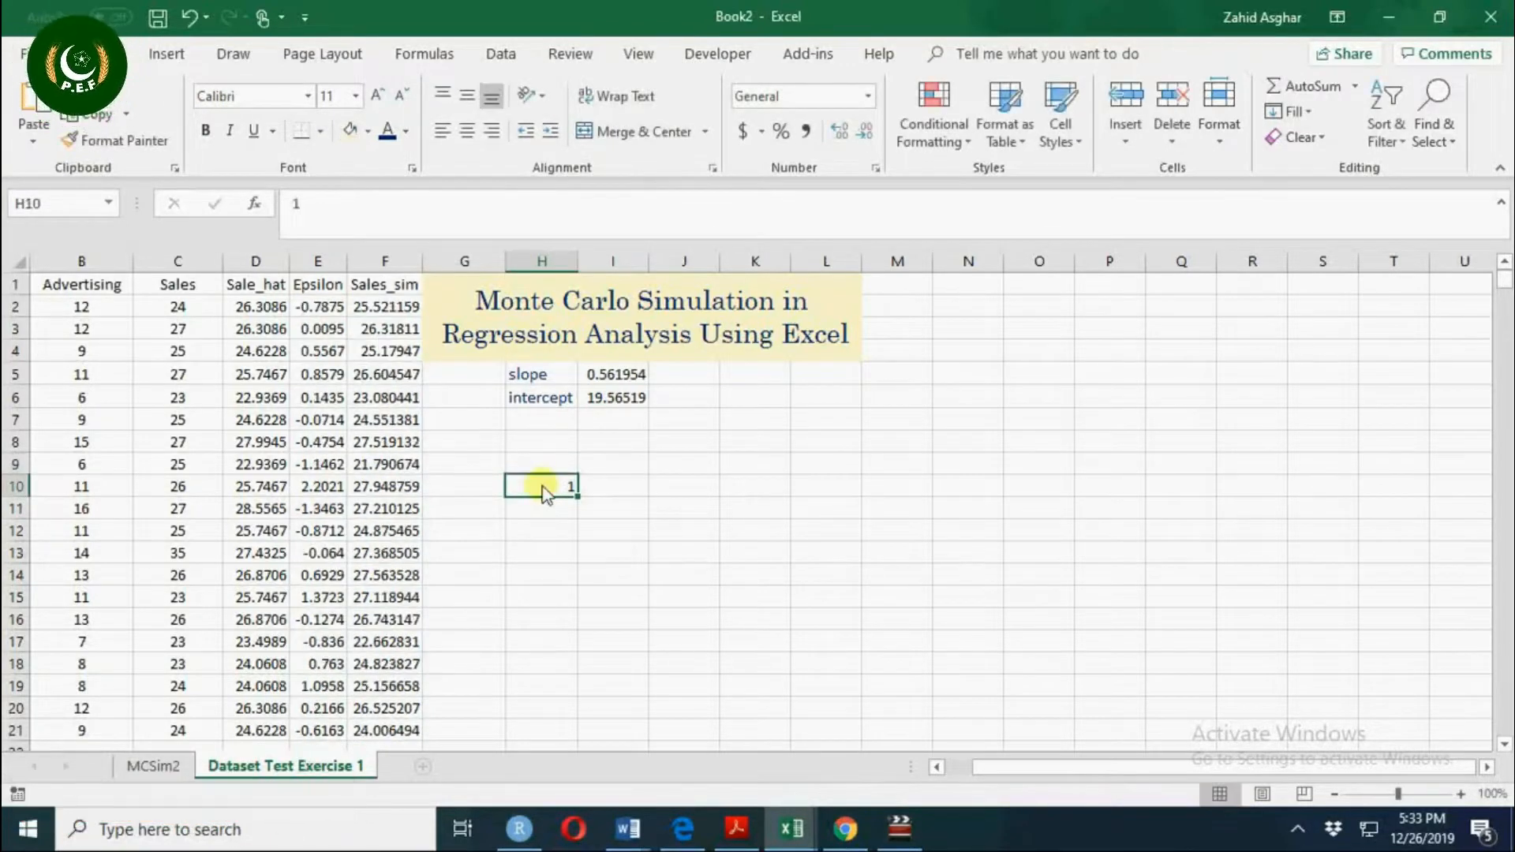
{"action": "left_click", "coordinate": [542, 464]}
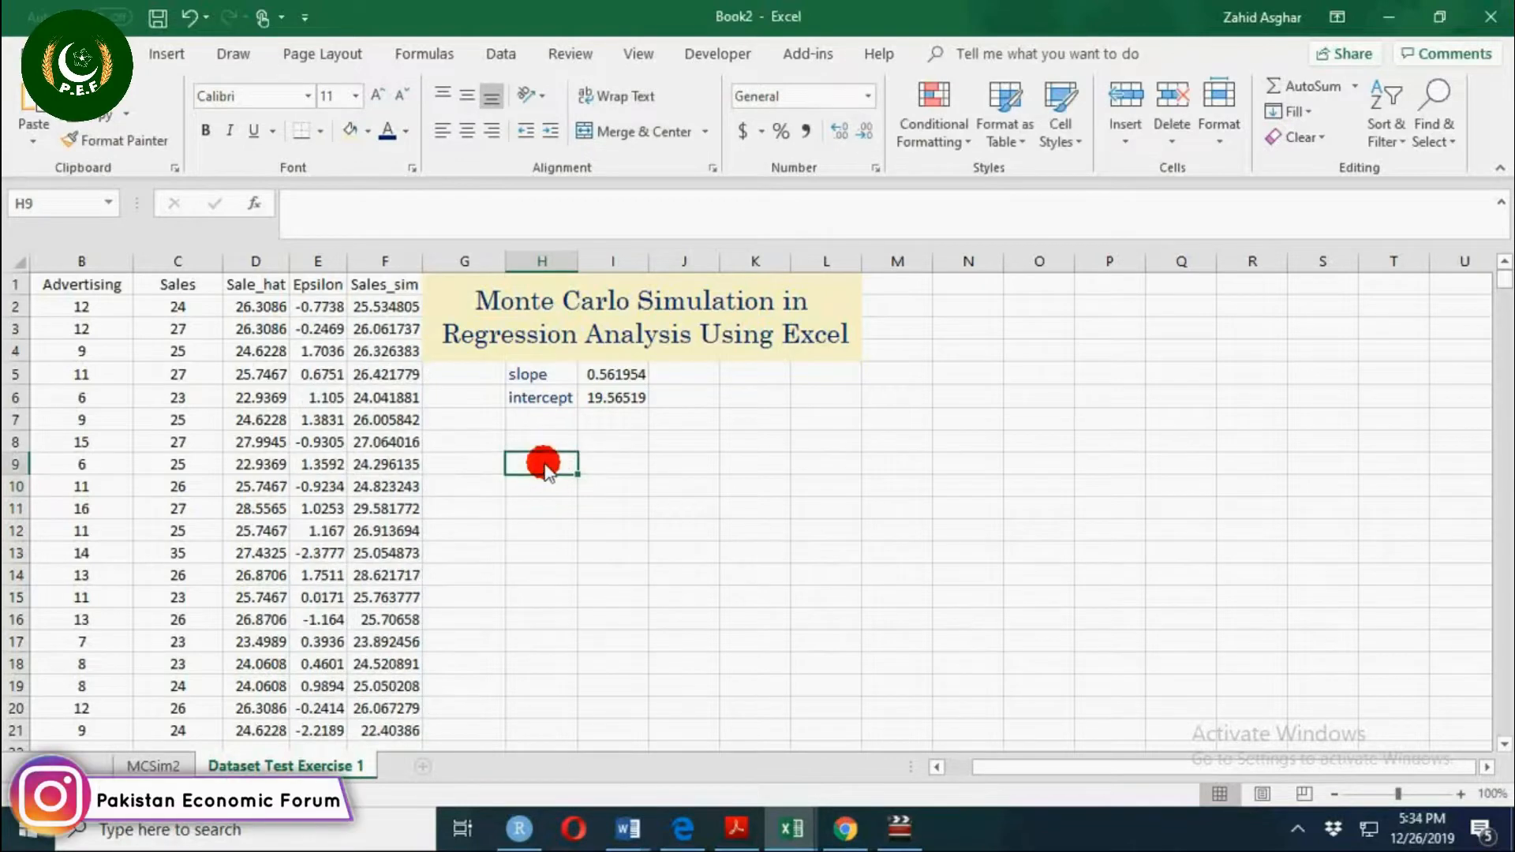
Enter =SLOPE(Sales_sim,Advertising) in H9 to compute the simulated slope.
{"action": "type", "text": "=s"}
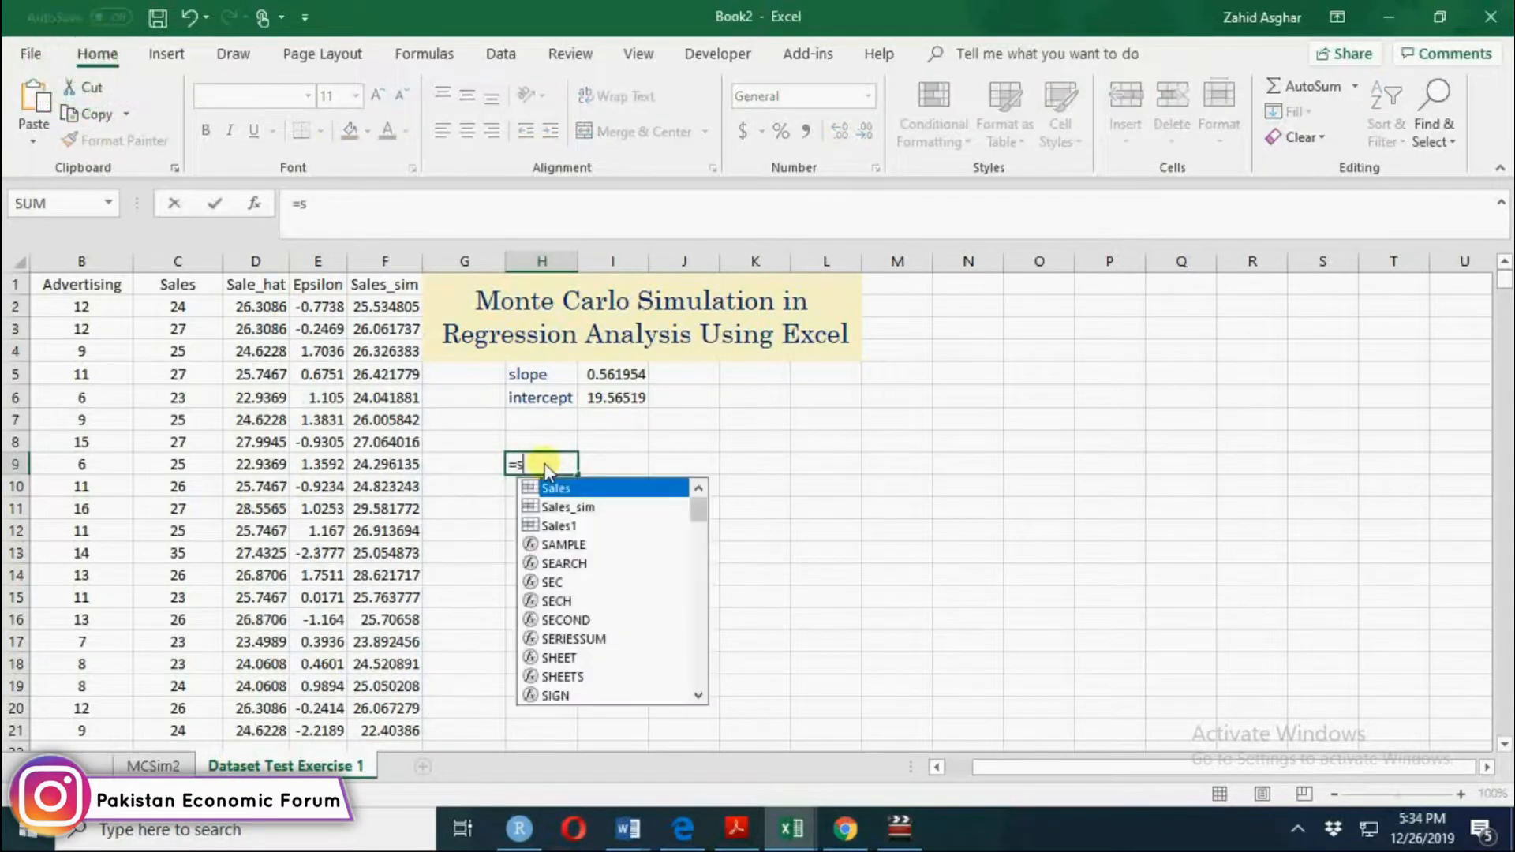
{"action": "type", "text": "SLOPE("}
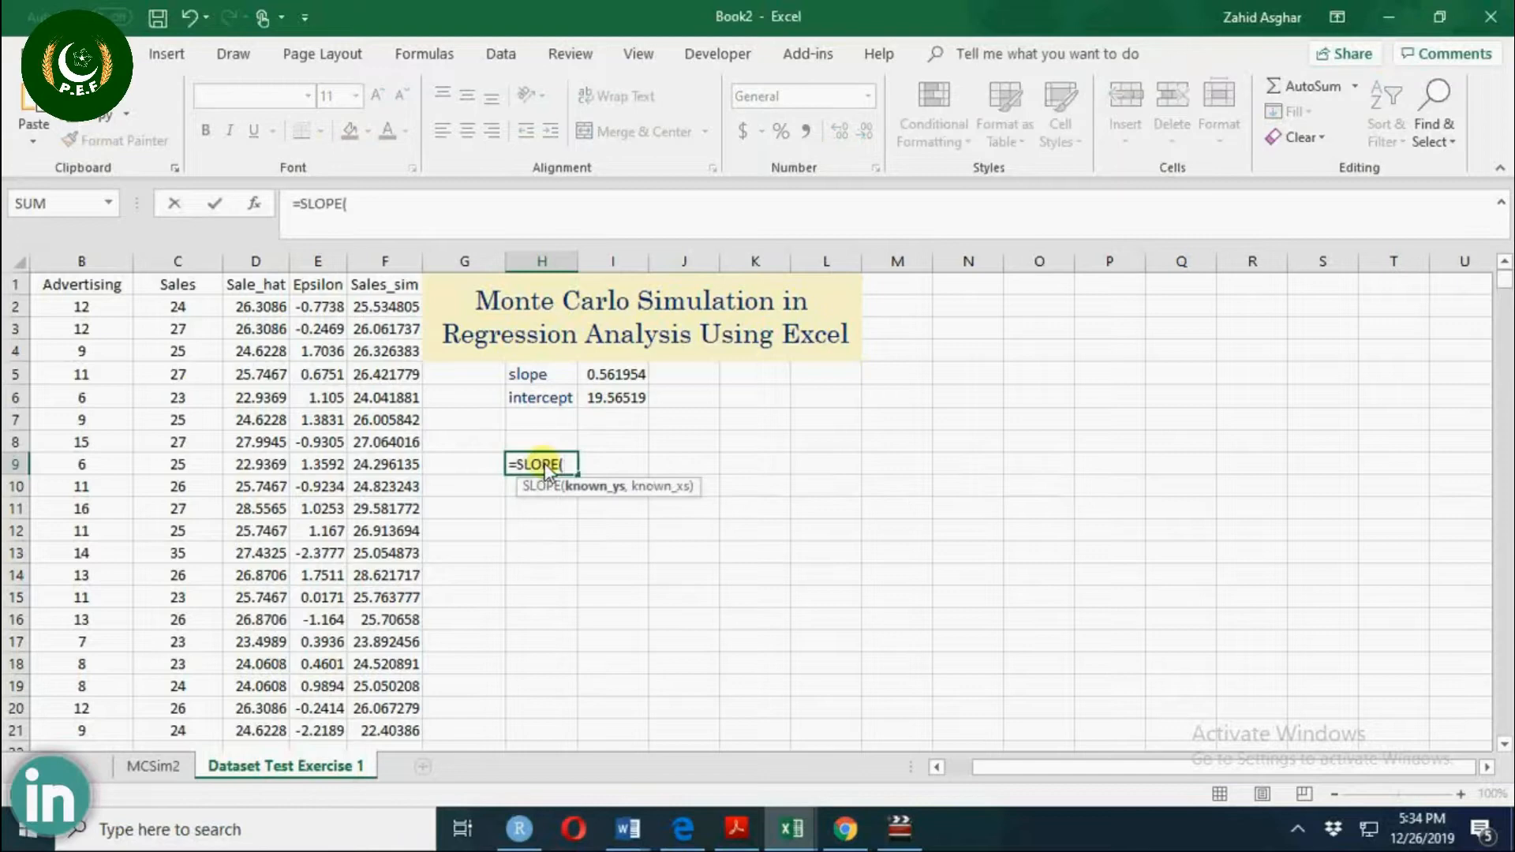
{"action": "type", "text": "Sales_sim"}
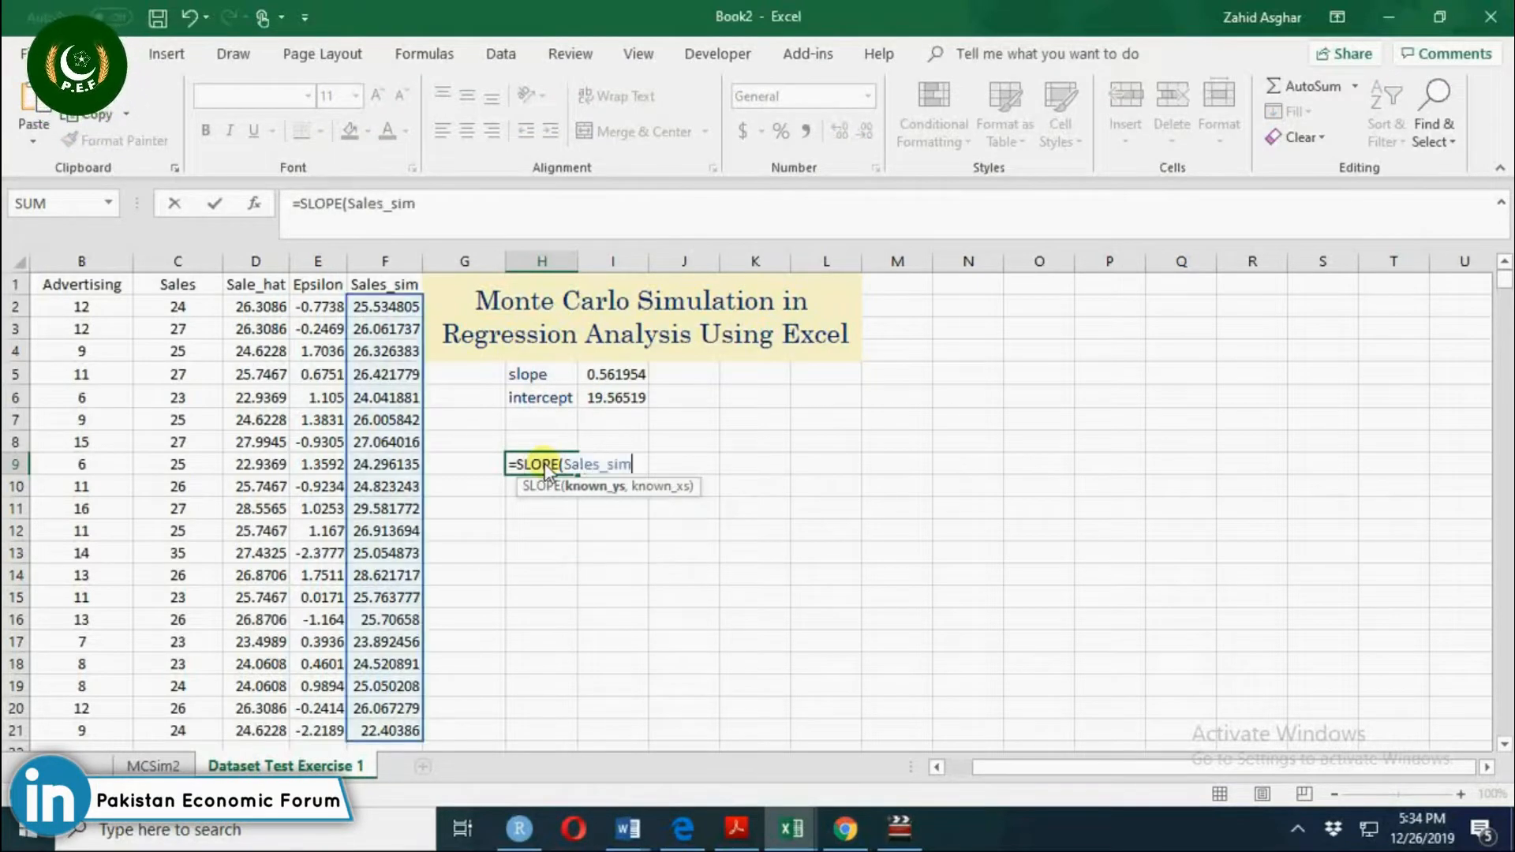
{"action": "type", "text": ",A"}
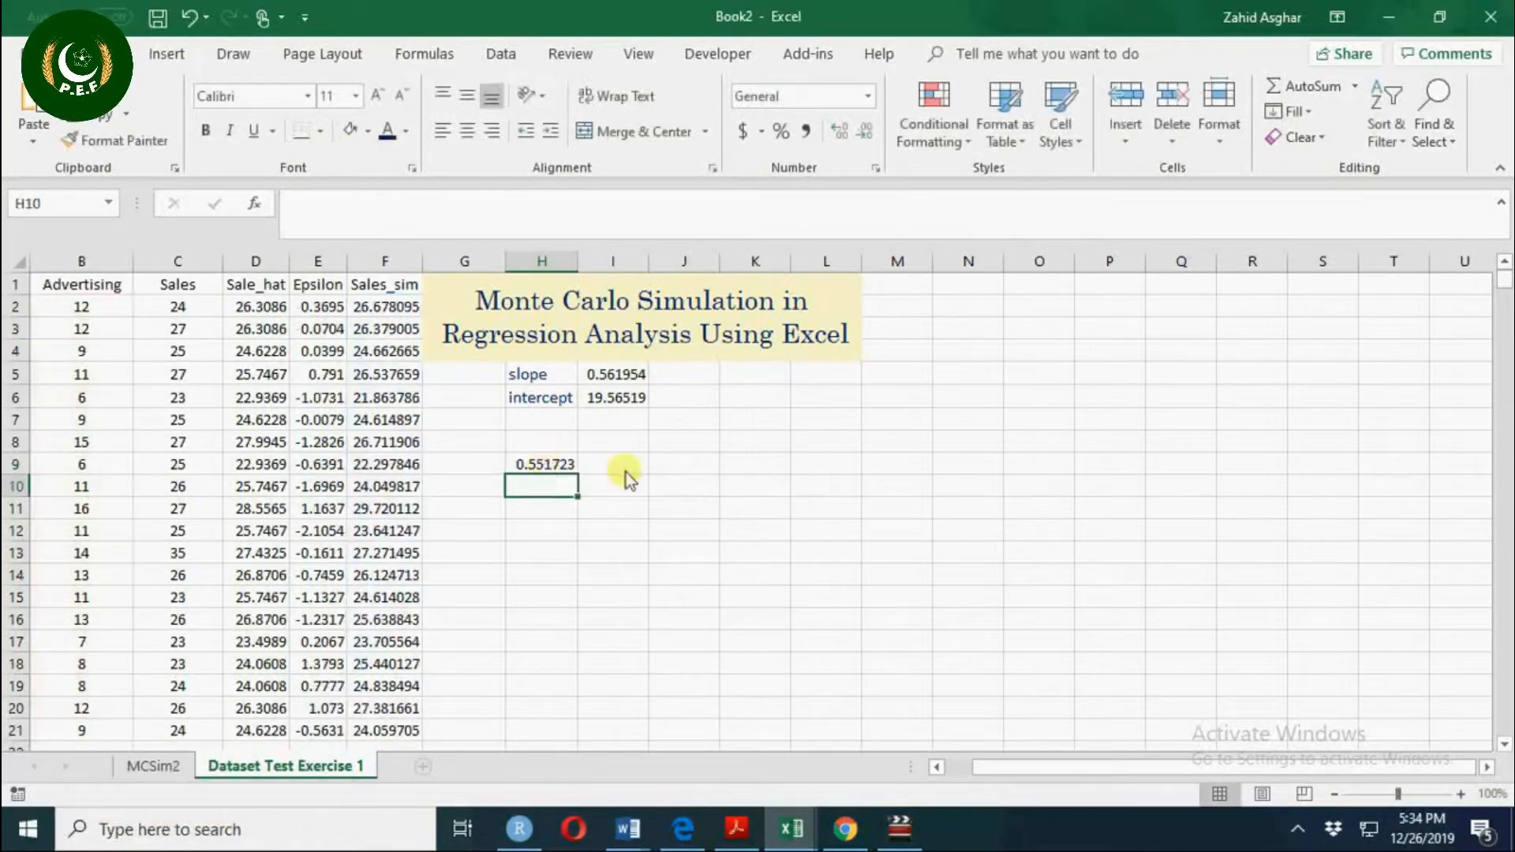
{"action": "left_click", "coordinate": [684, 464]}
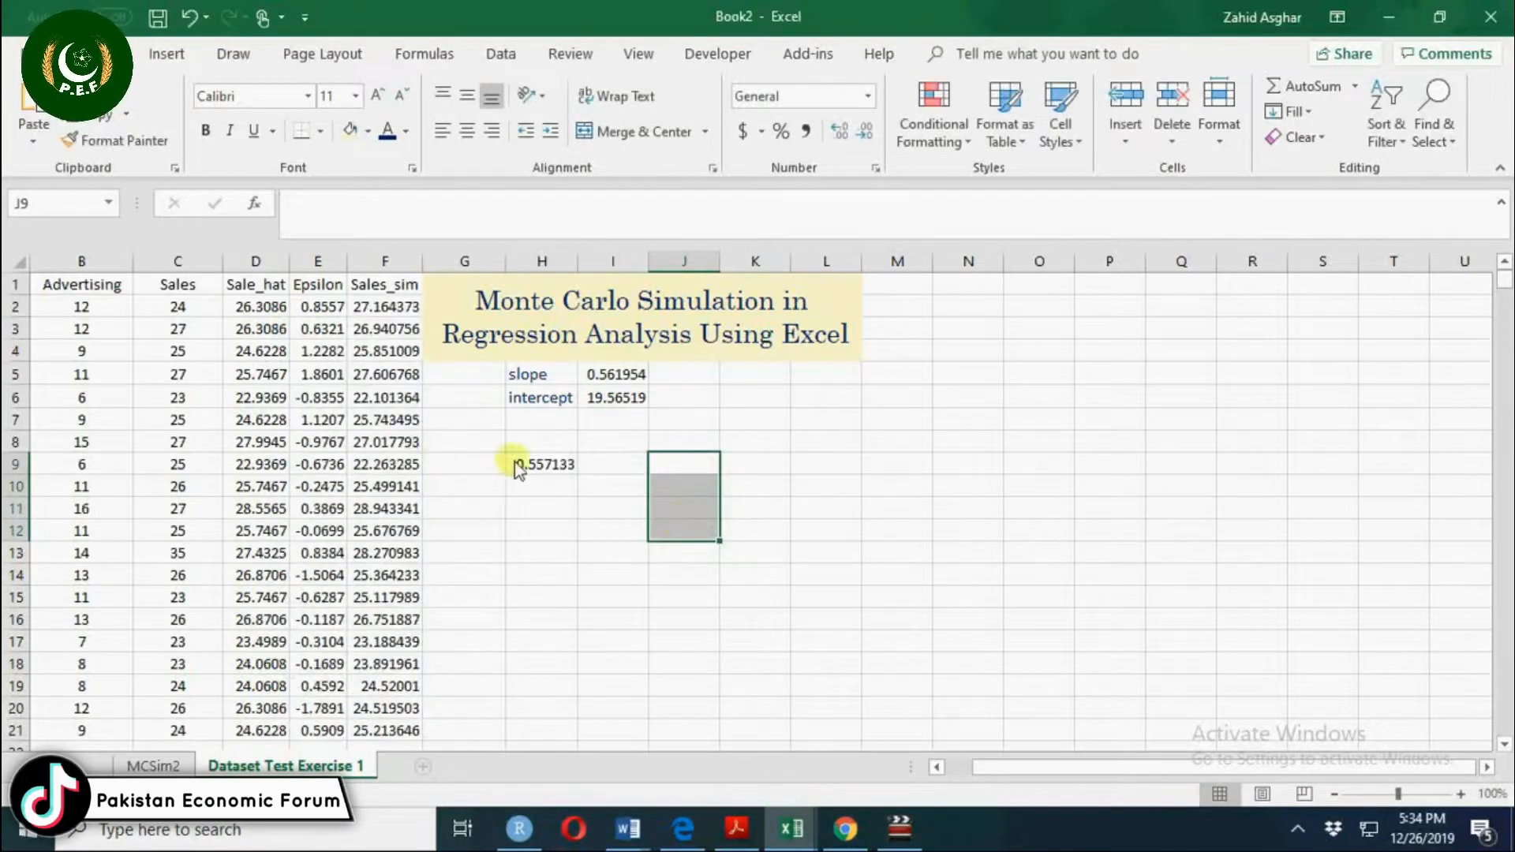
Compare the H9 simulated slope formula with the original sales SLOPE formula in I5.
{"action": "left_click", "coordinate": [541, 464]}
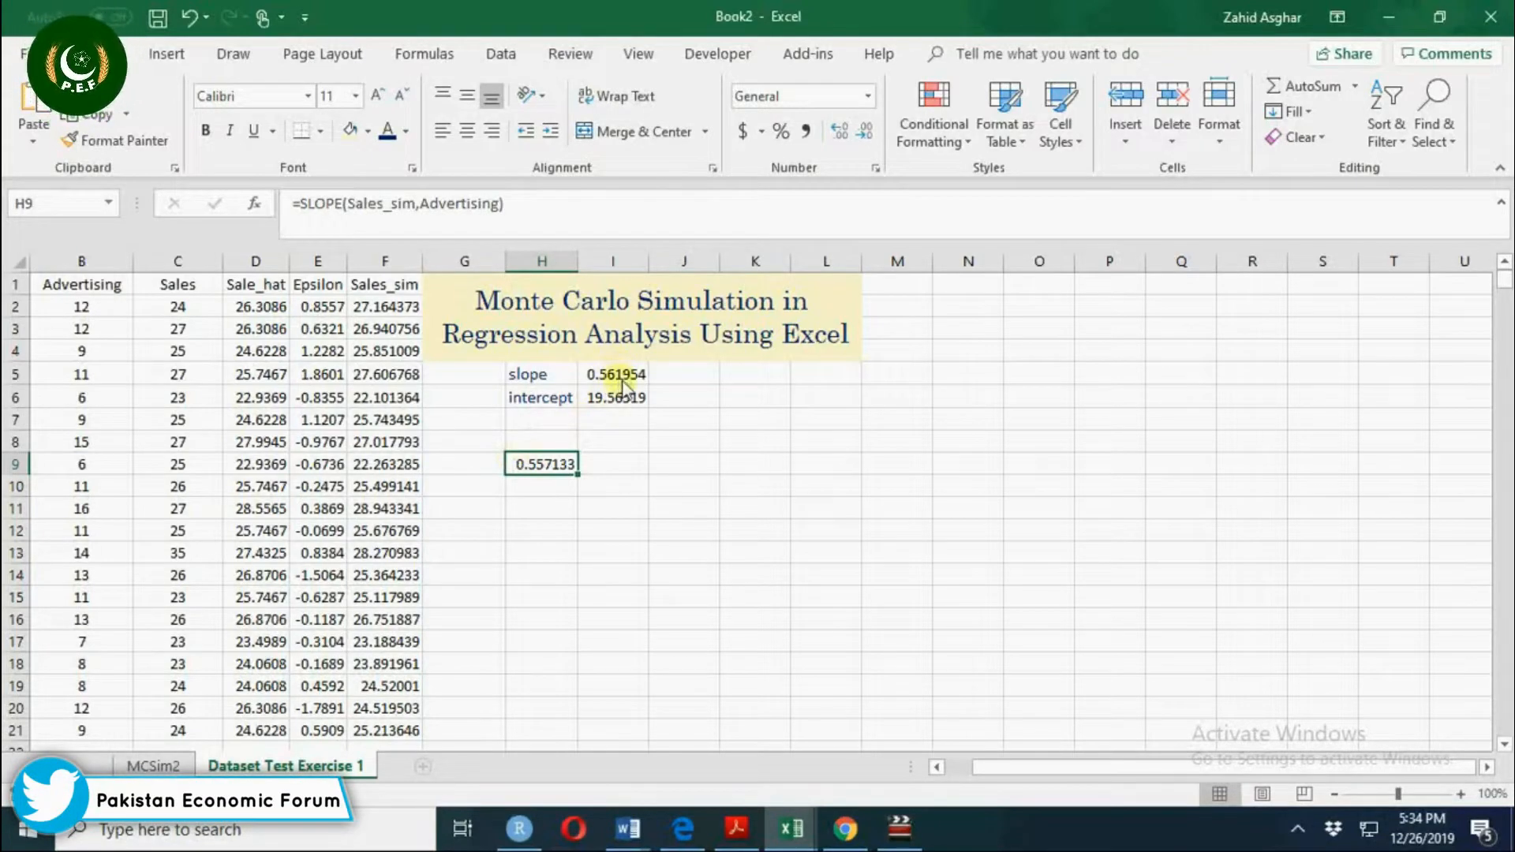
{"action": "left_click", "coordinate": [613, 374]}
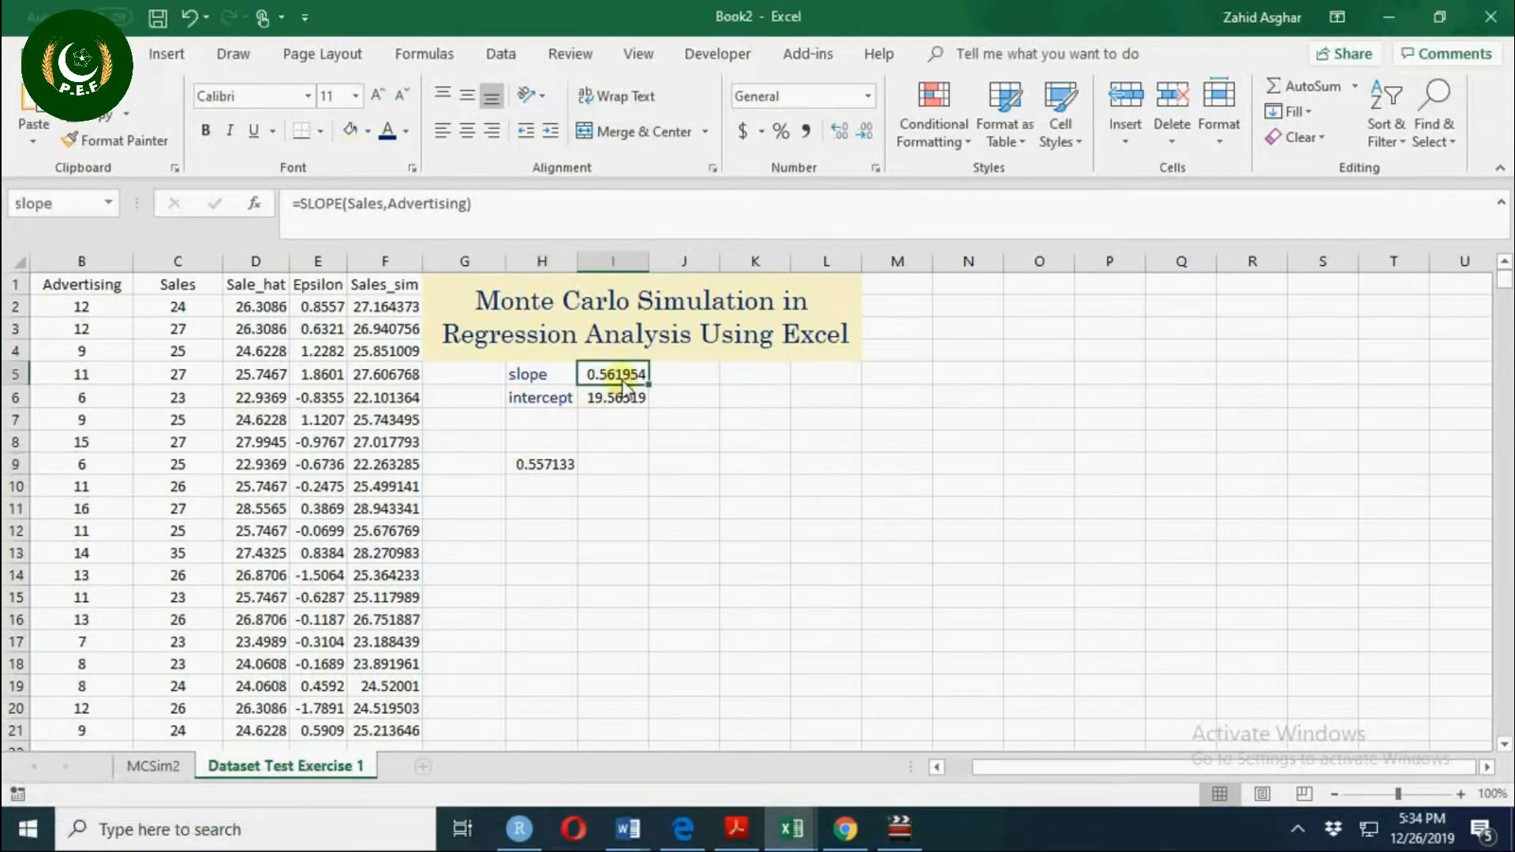
{"action": "mouse_move", "coordinate": [594, 472]}
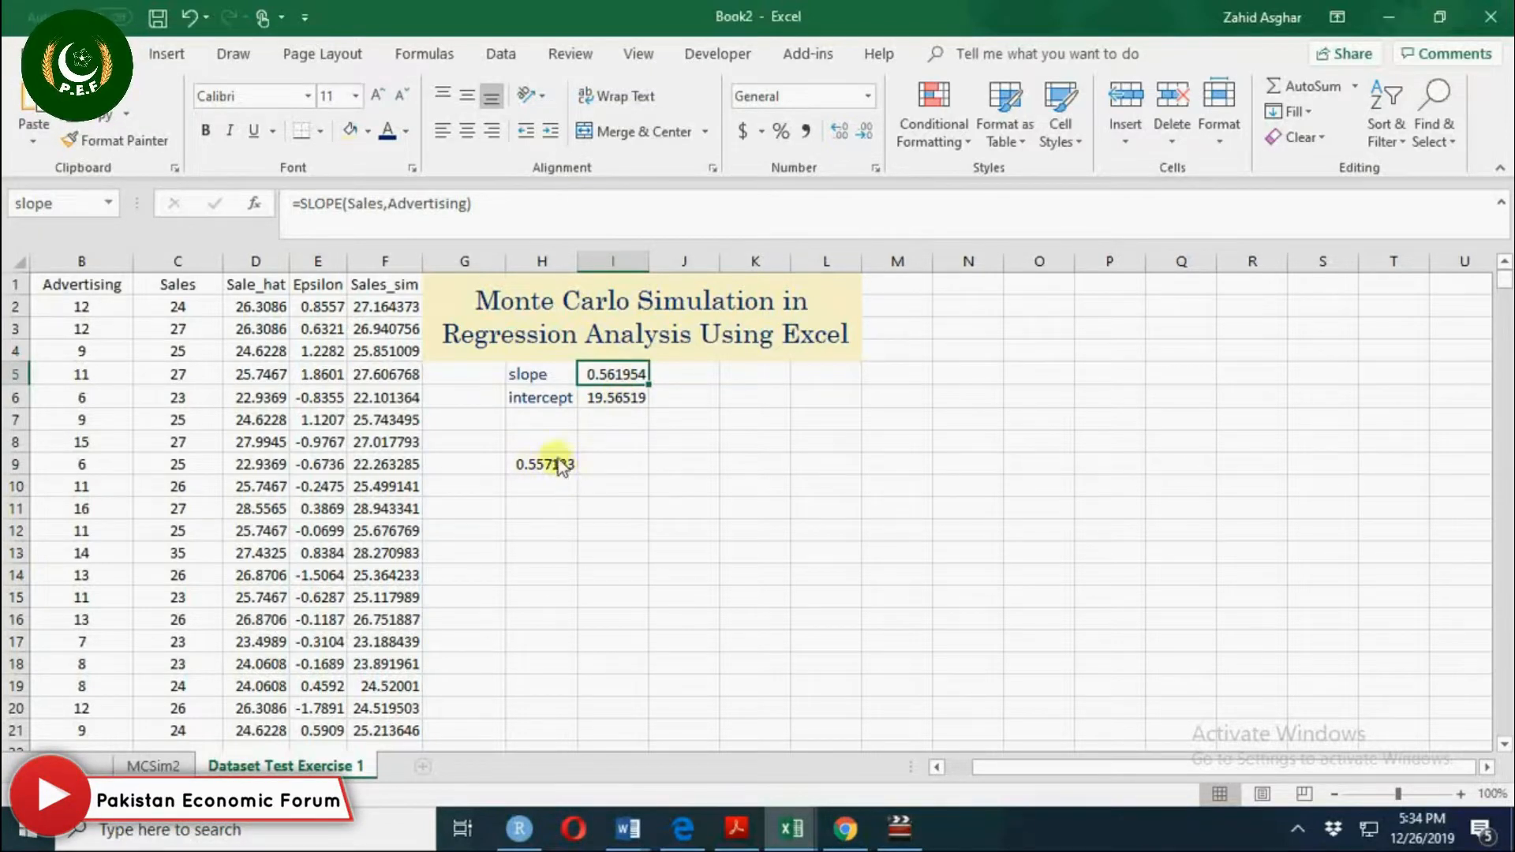
{"action": "left_click", "coordinate": [541, 464]}
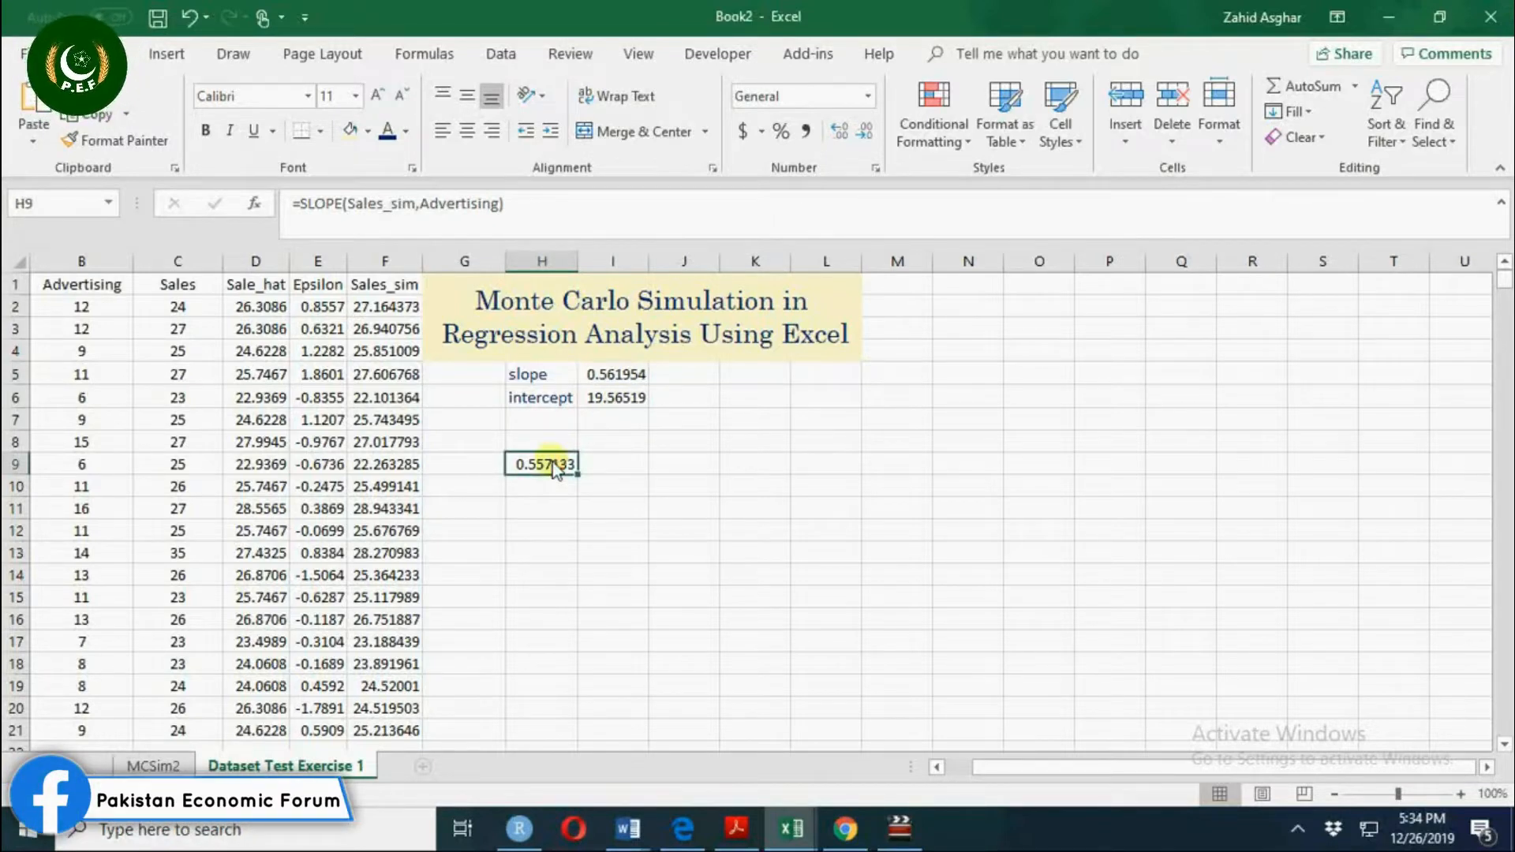
{"action": "mouse_move", "coordinate": [559, 477]}
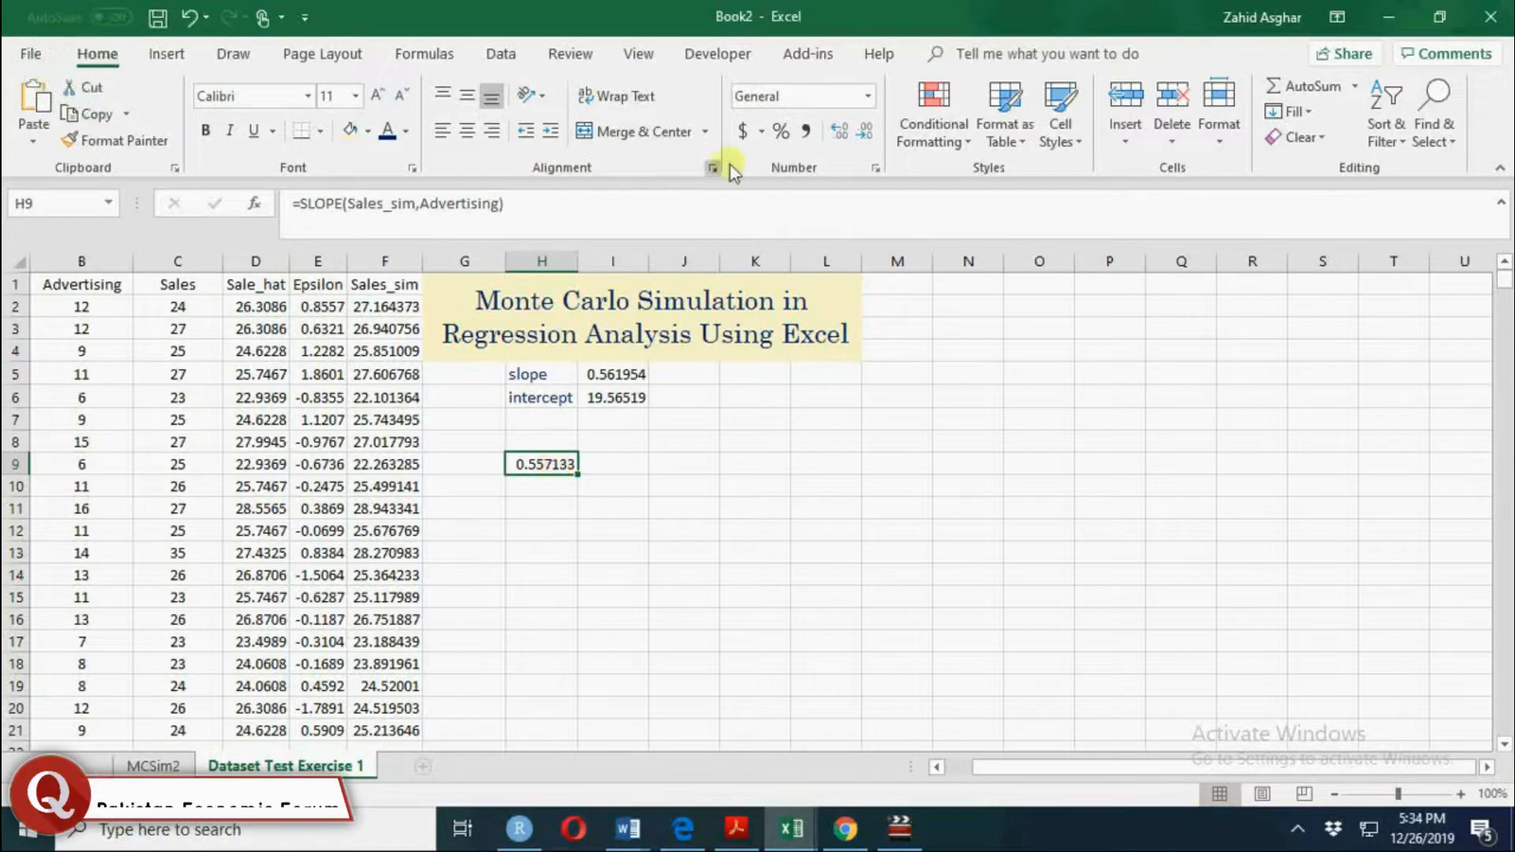
{"action": "left_click", "coordinate": [808, 53]}
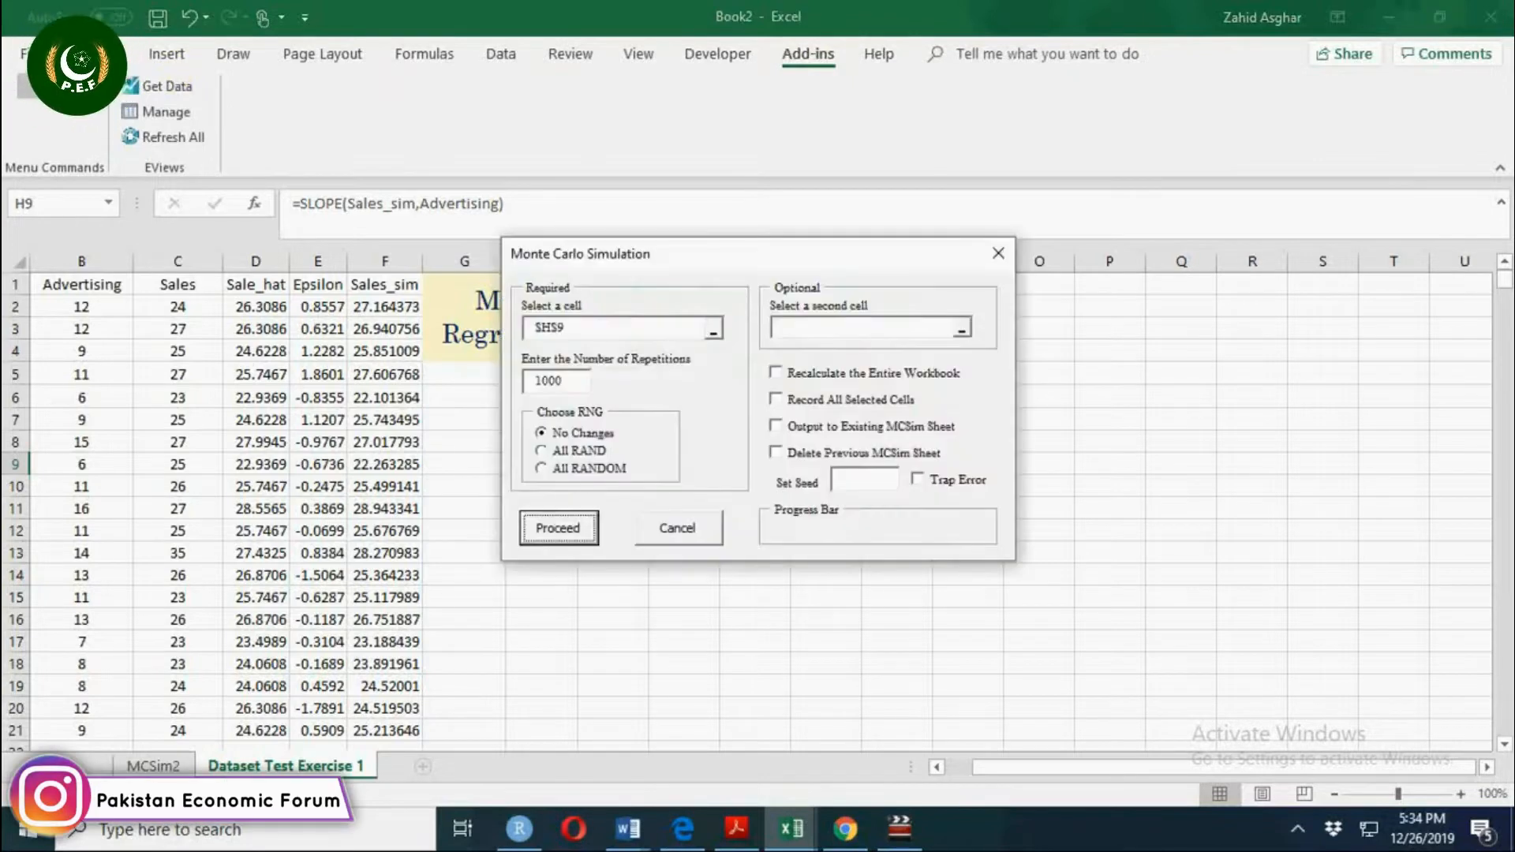
{"action": "mouse_move", "coordinate": [653, 276]}
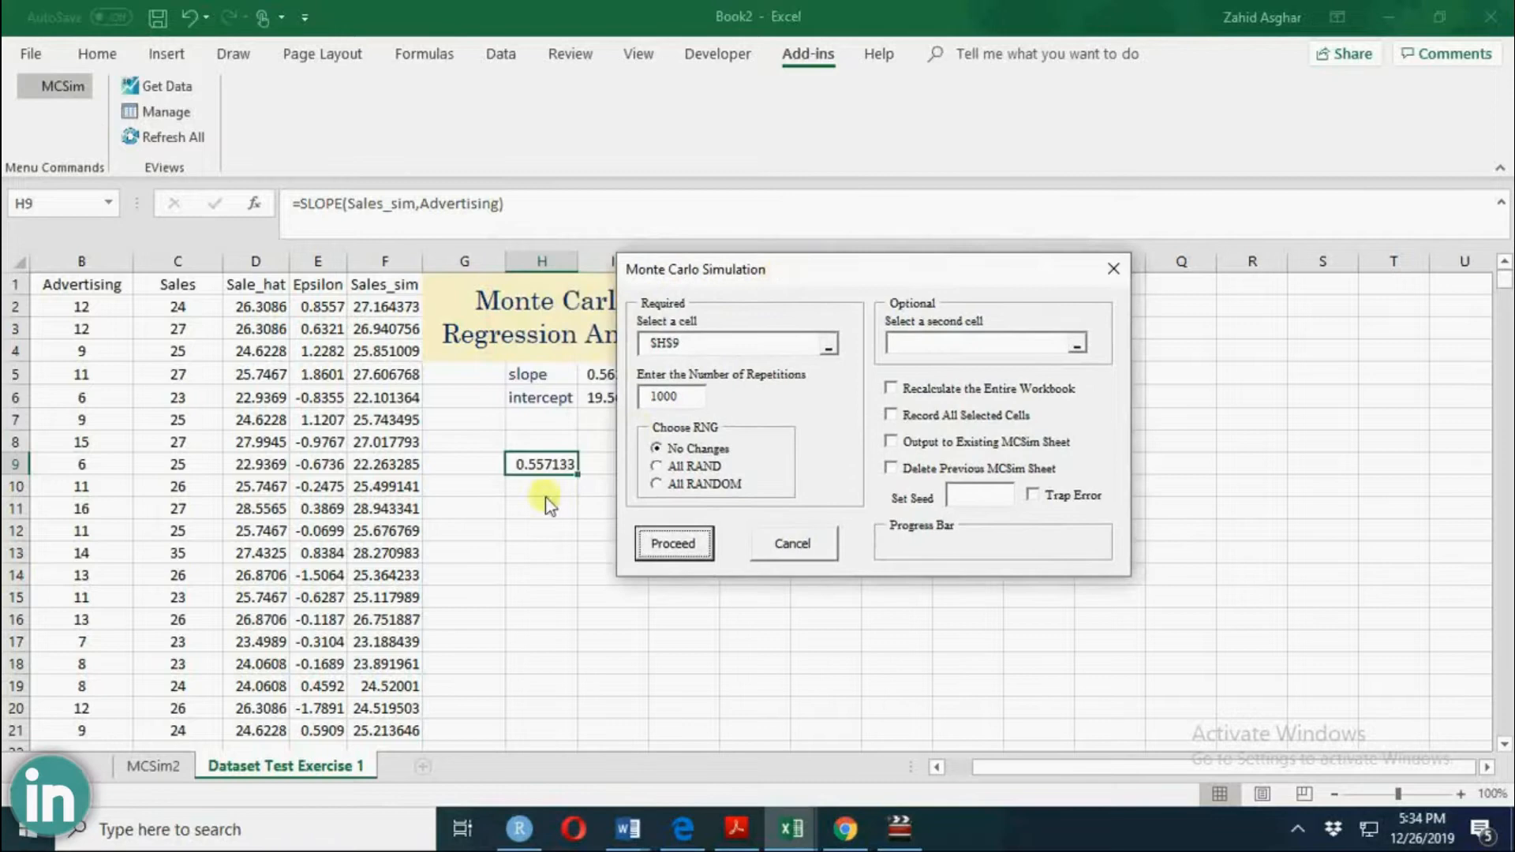
{"action": "mouse_move", "coordinate": [684, 401]}
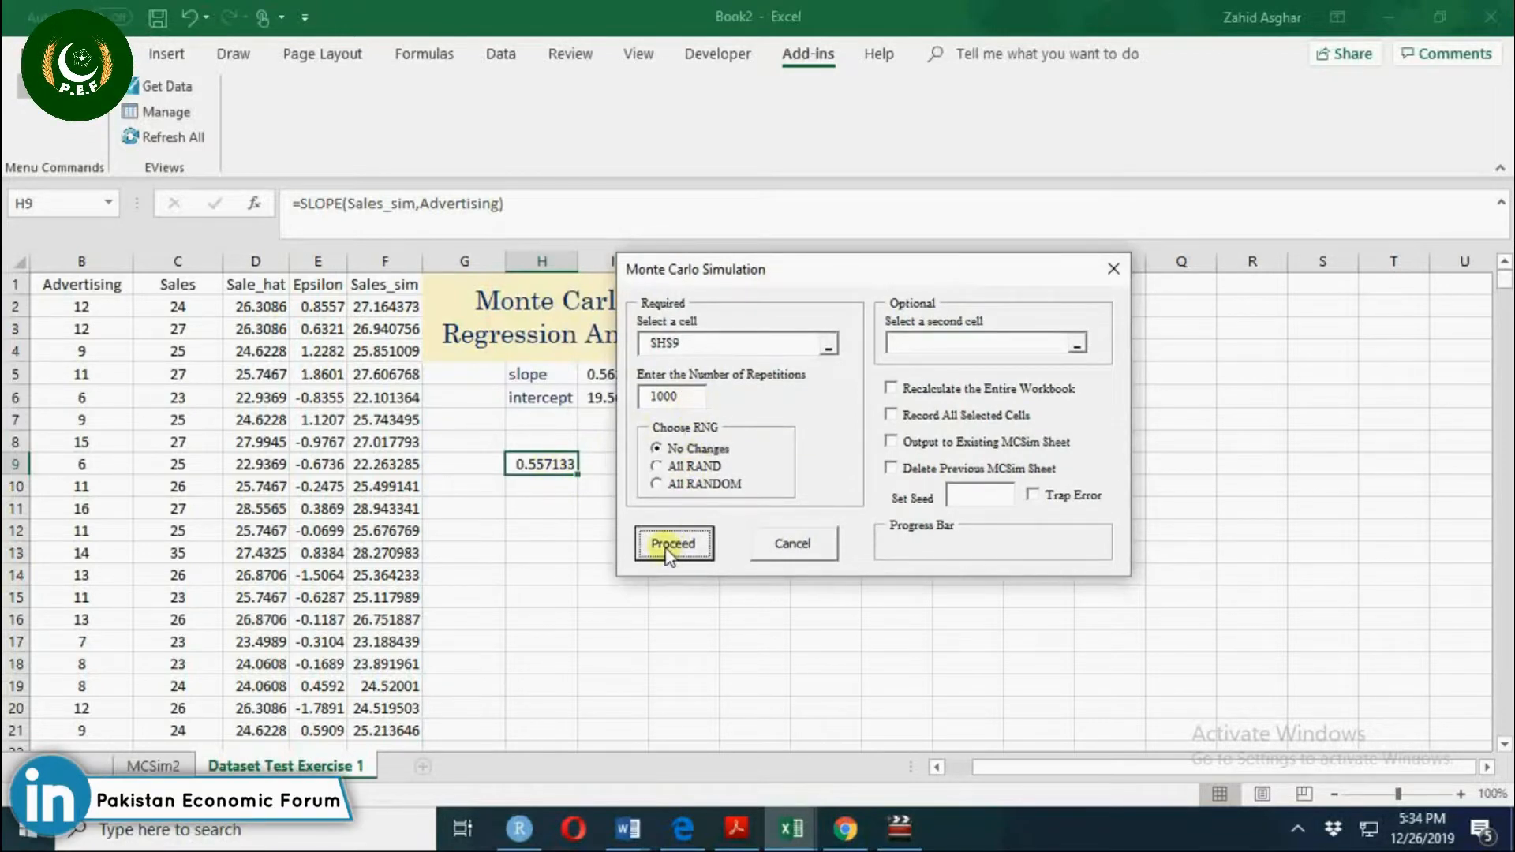
Launch the MCSim run of $H$9 with 1000 repetitions.
{"action": "left_click", "coordinate": [673, 544]}
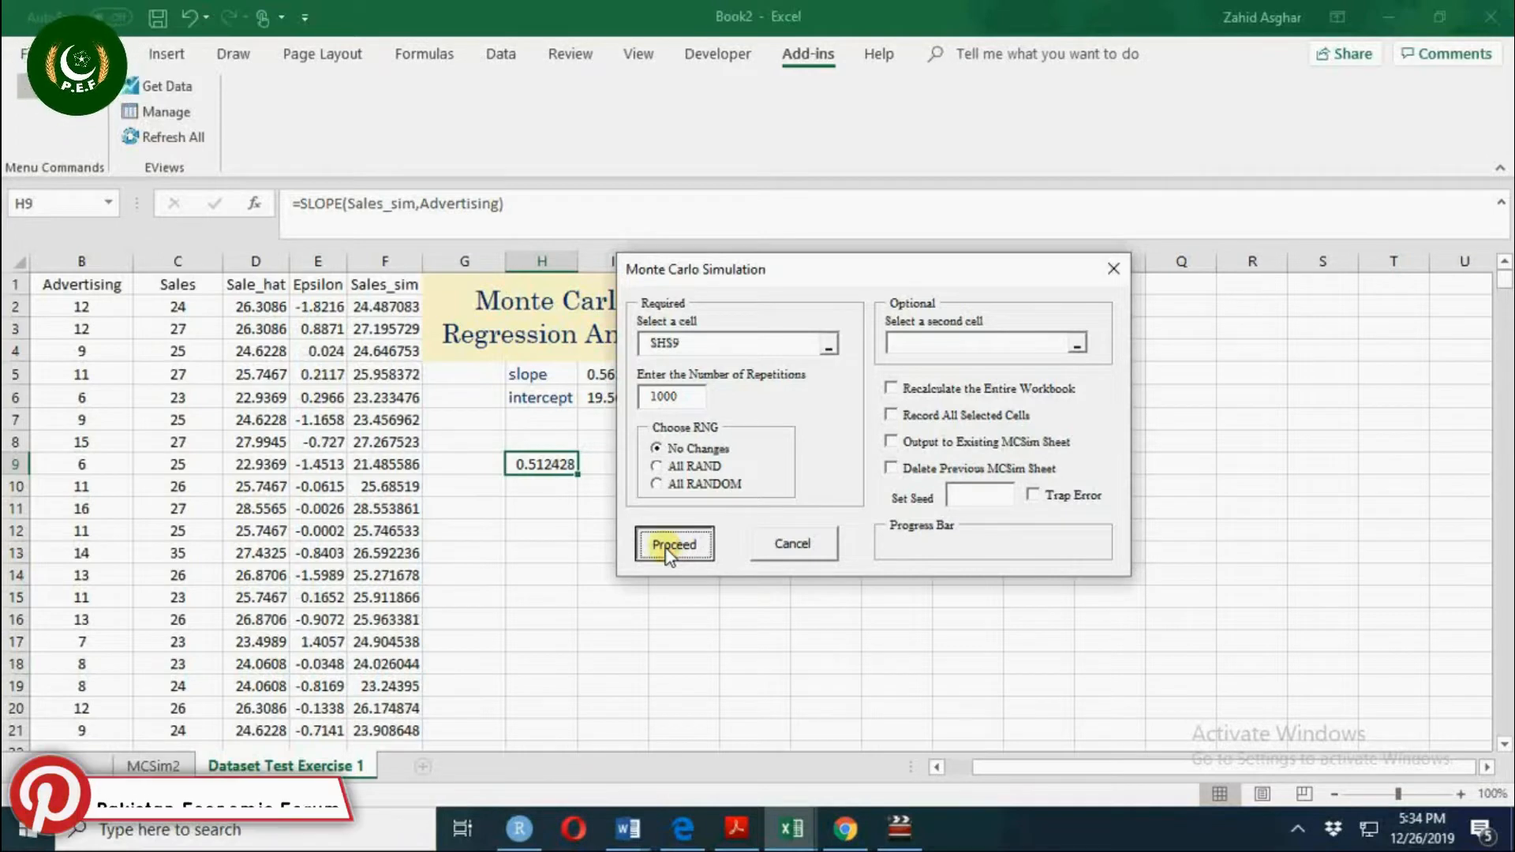
Wait while the 1000-repetition simulation of H9 progresses, clicking on the MCSim dialog.
{"action": "left_click", "coordinate": [673, 544]}
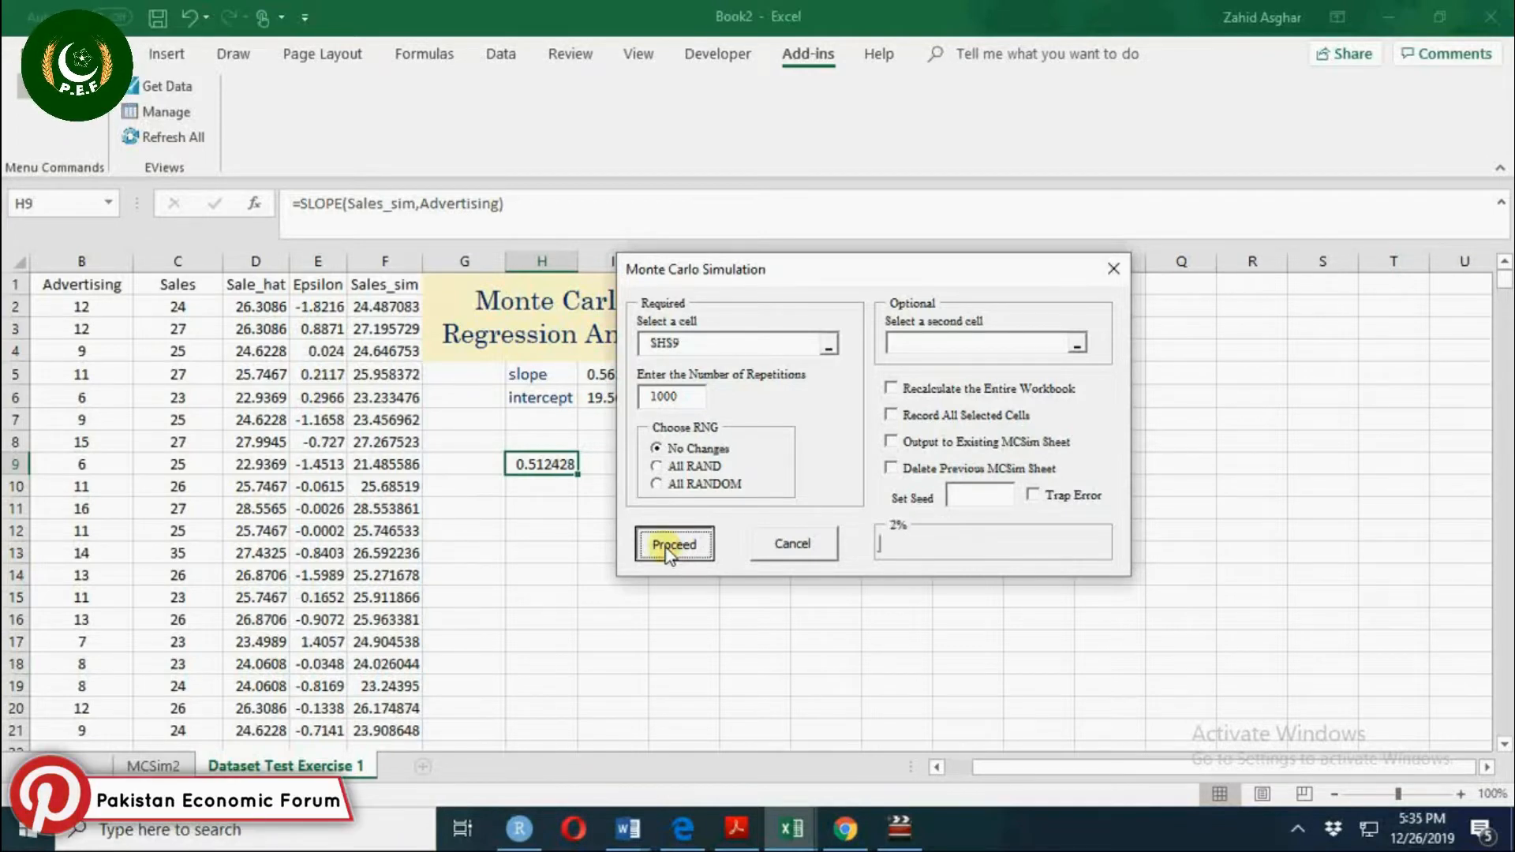
{"action": "left_click", "coordinate": [673, 544]}
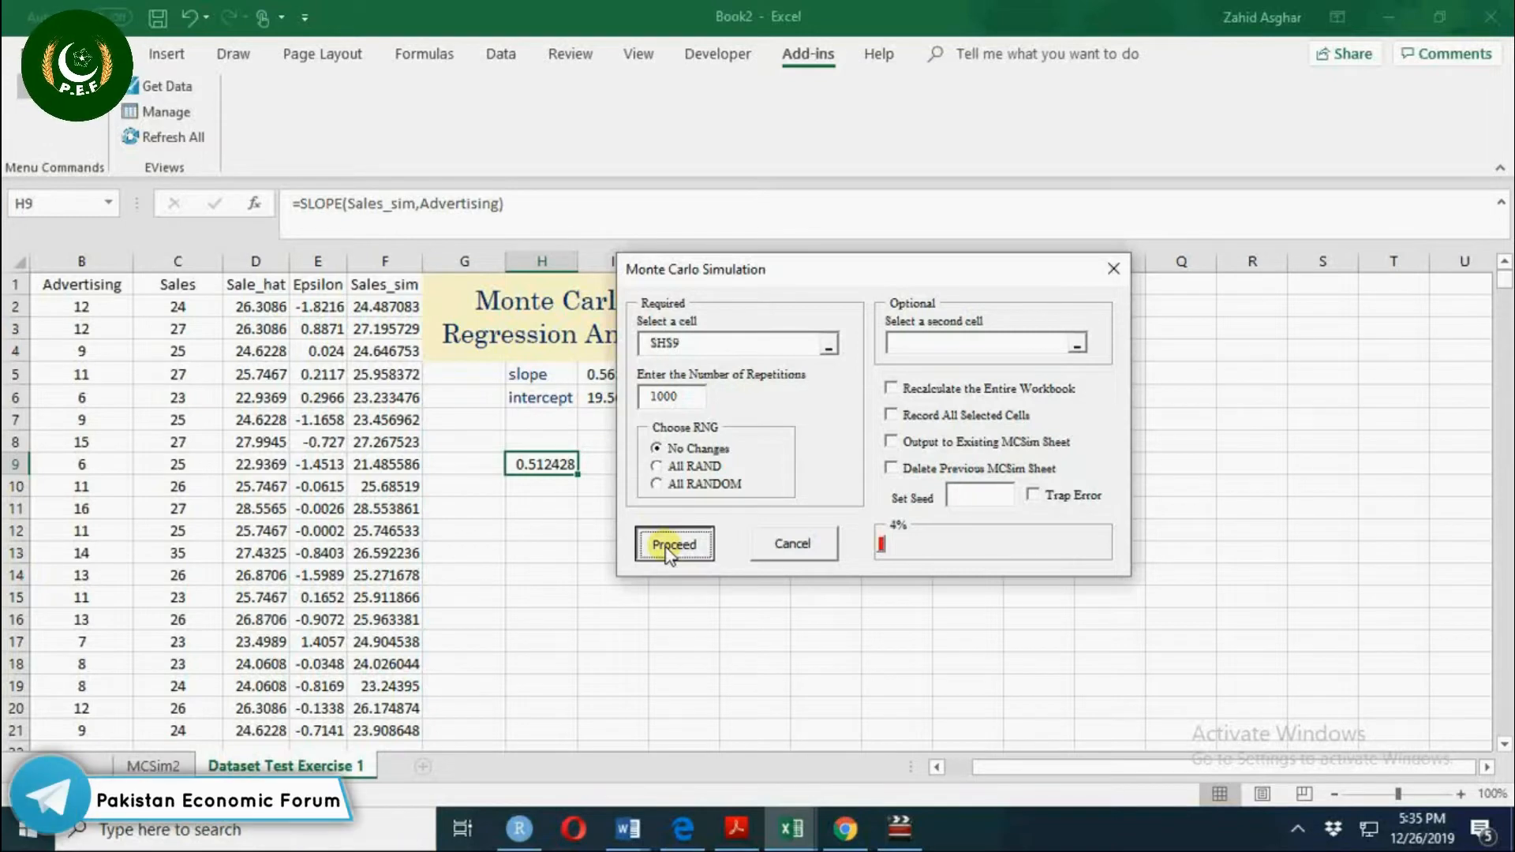
{"action": "left_click", "coordinate": [675, 544]}
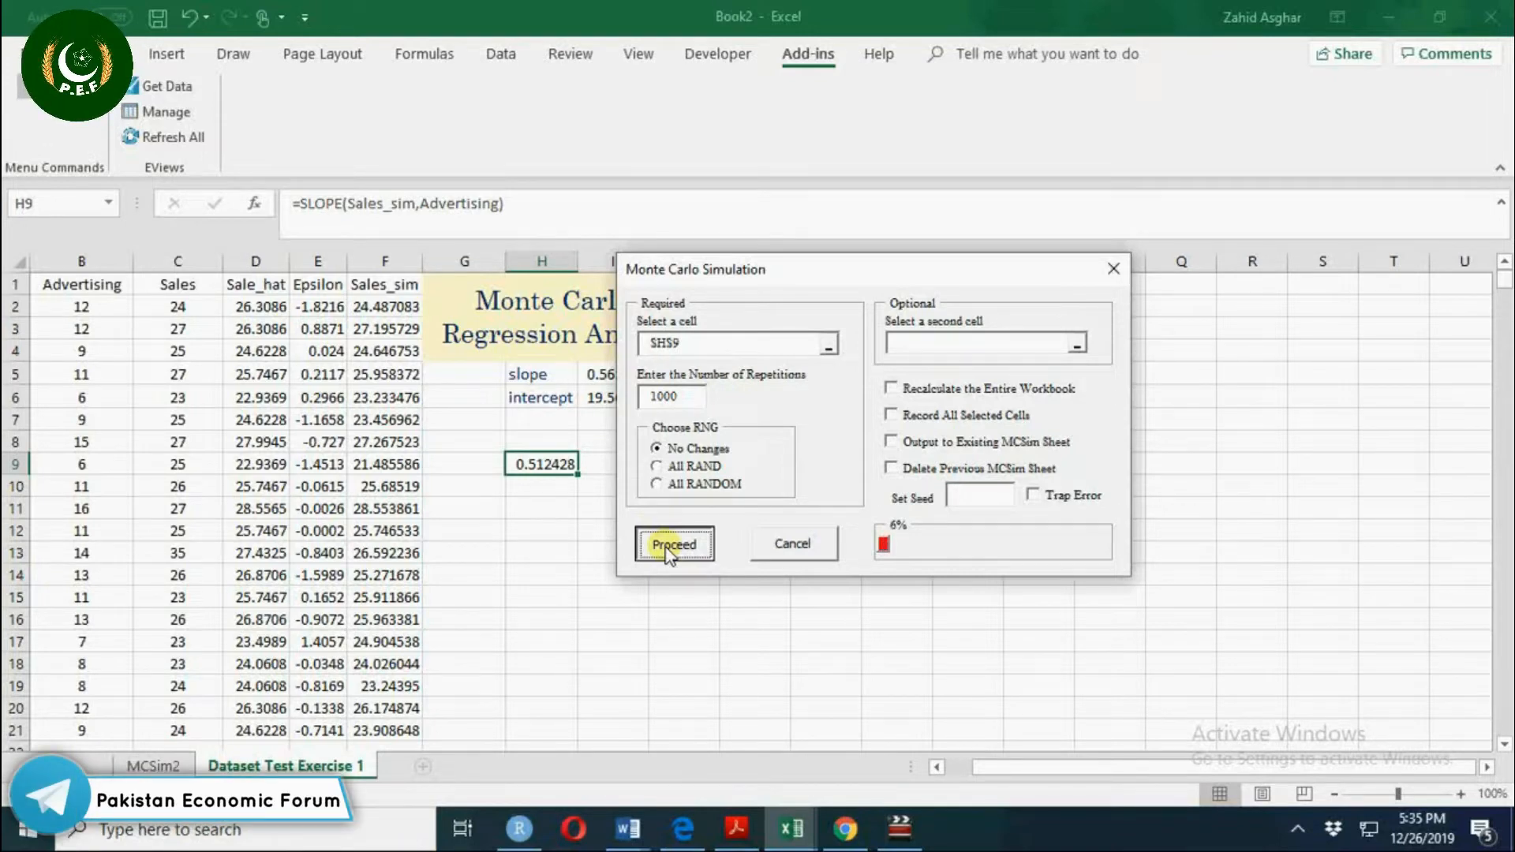
{"action": "left_click", "coordinate": [673, 544]}
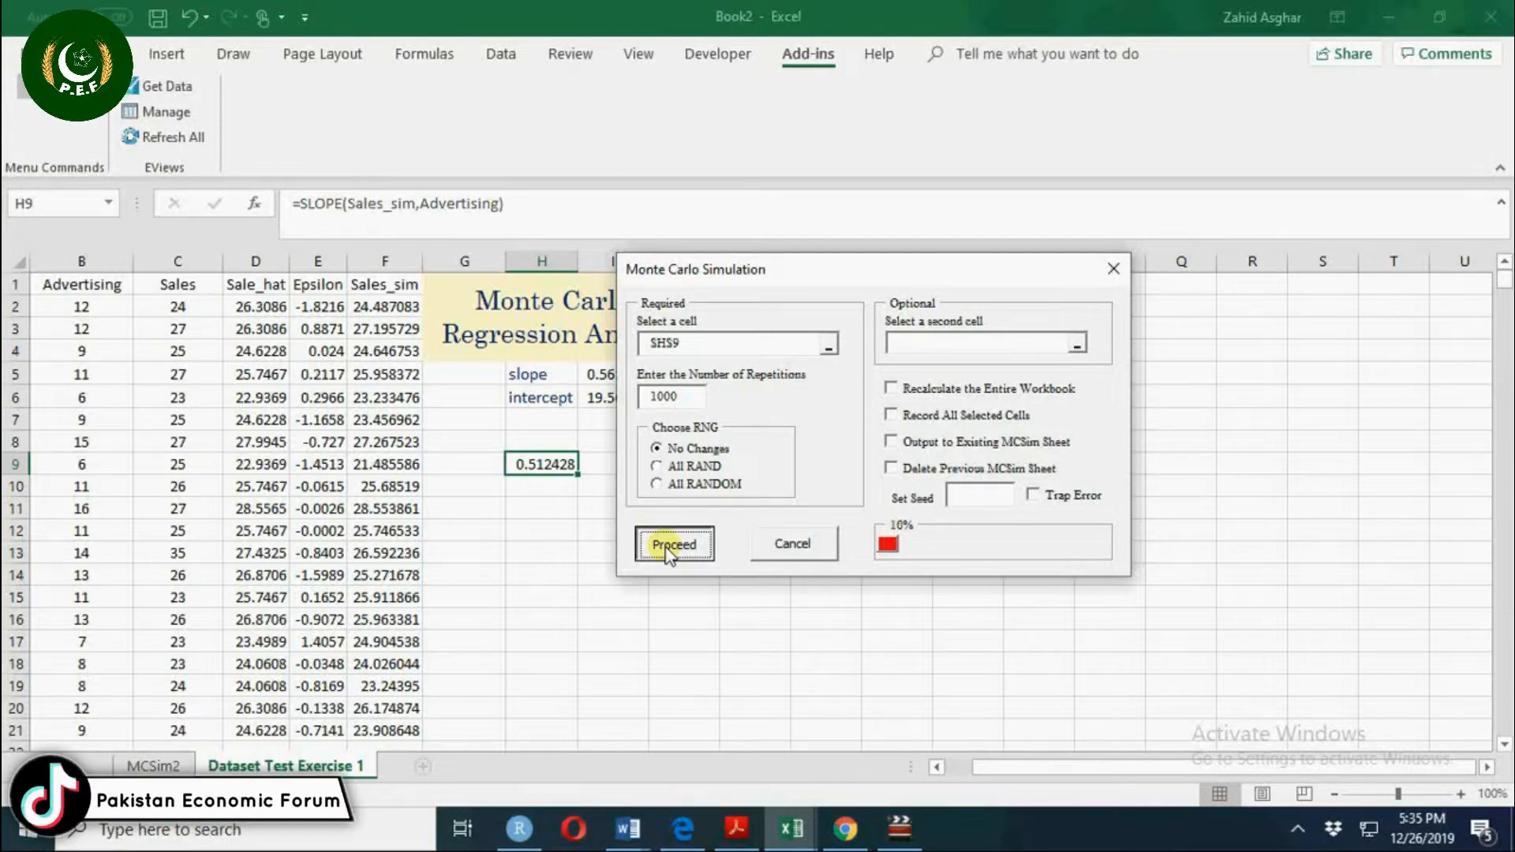
{"action": "left_click", "coordinate": [673, 544]}
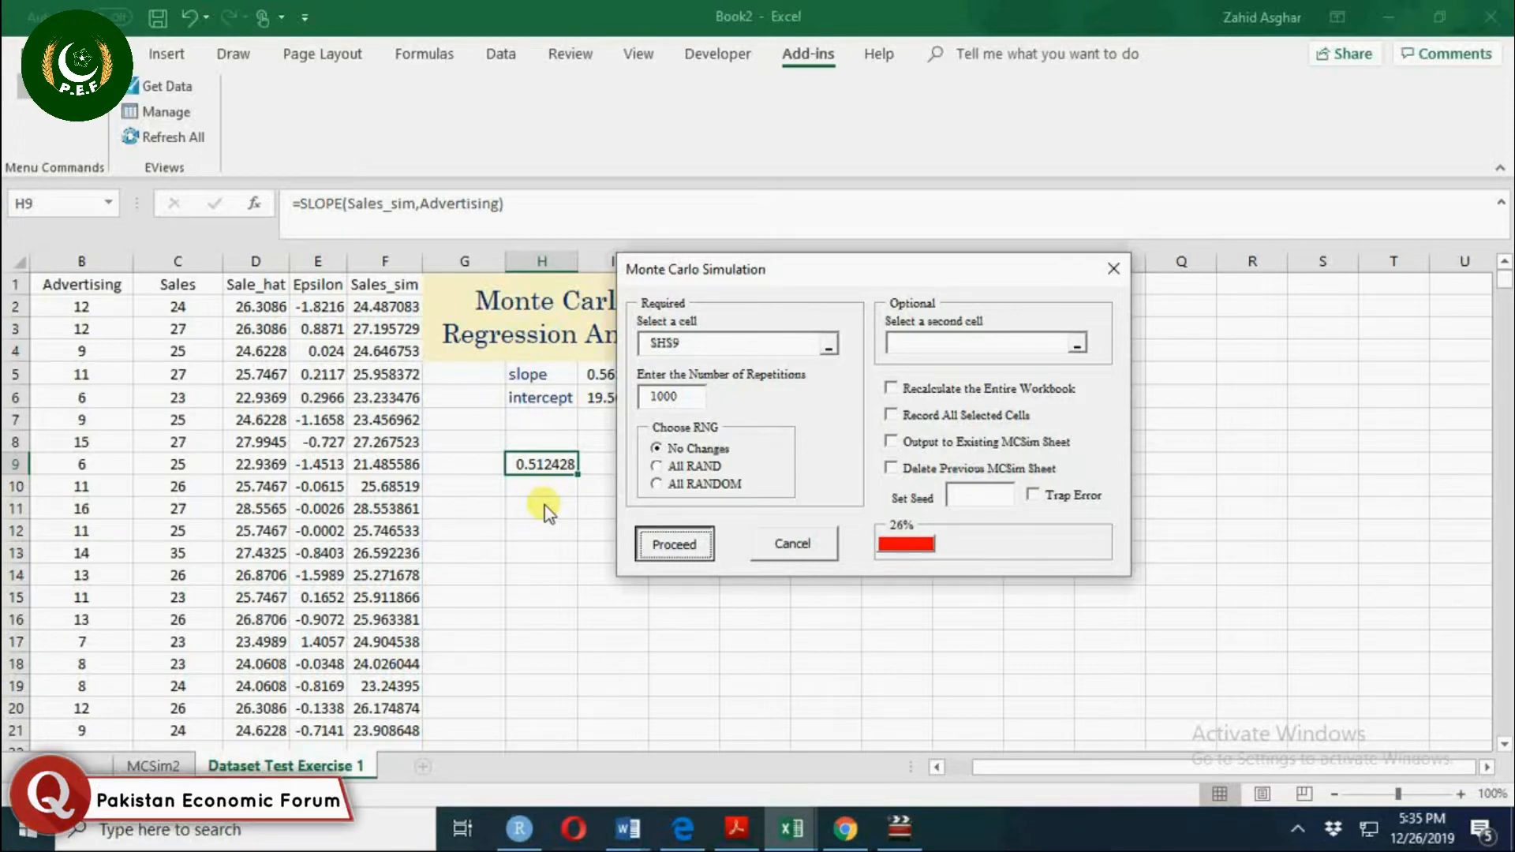
{"action": "mouse_move", "coordinate": [577, 398]}
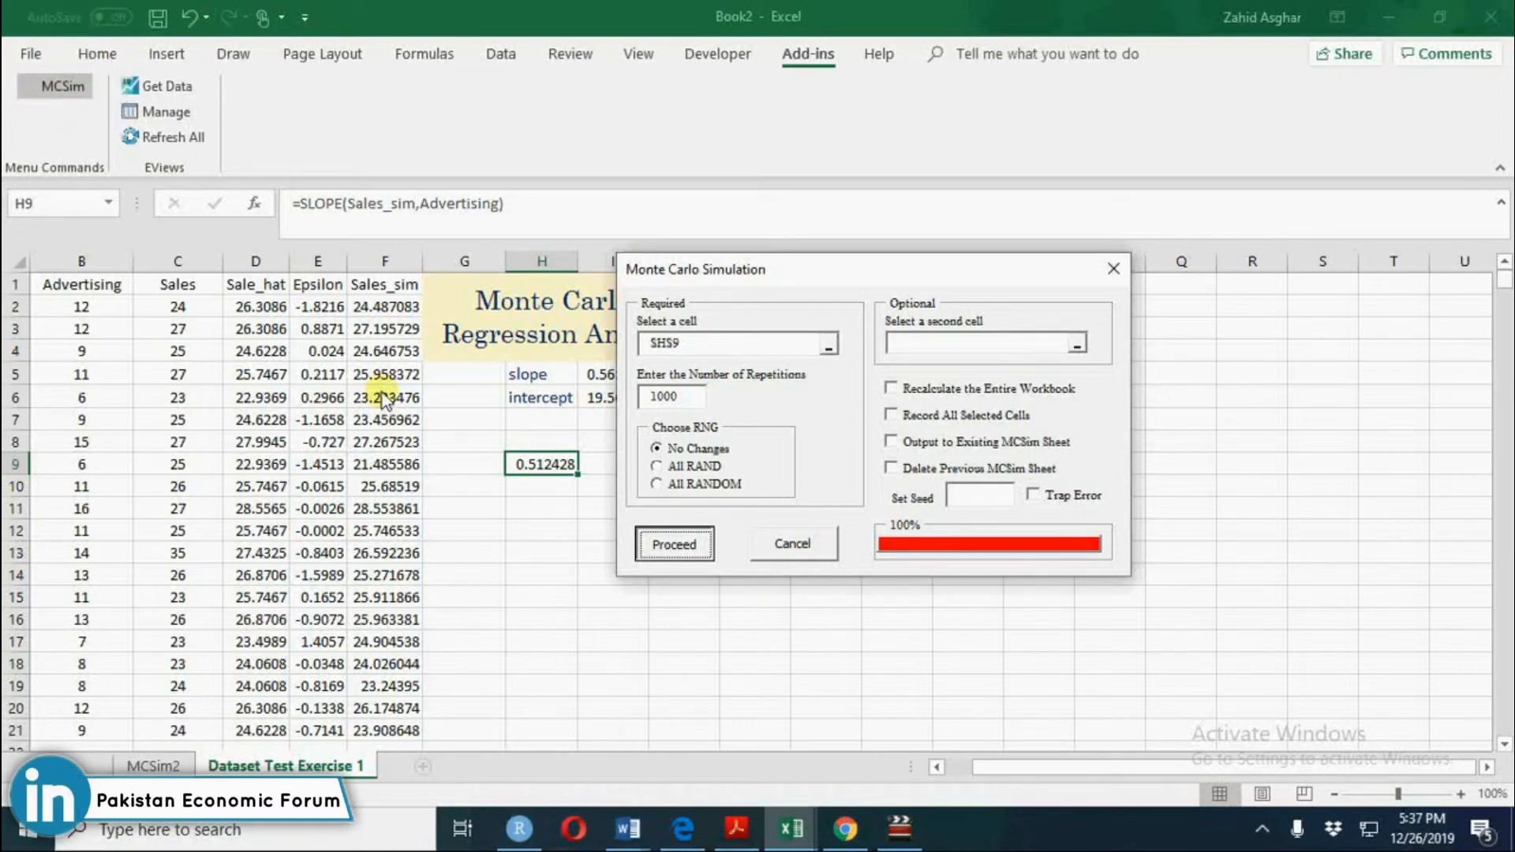
Wait for MCSim to finish and open the MCSim3 results sheet with mean slope 0.561.
{"action": "left_click", "coordinate": [673, 544]}
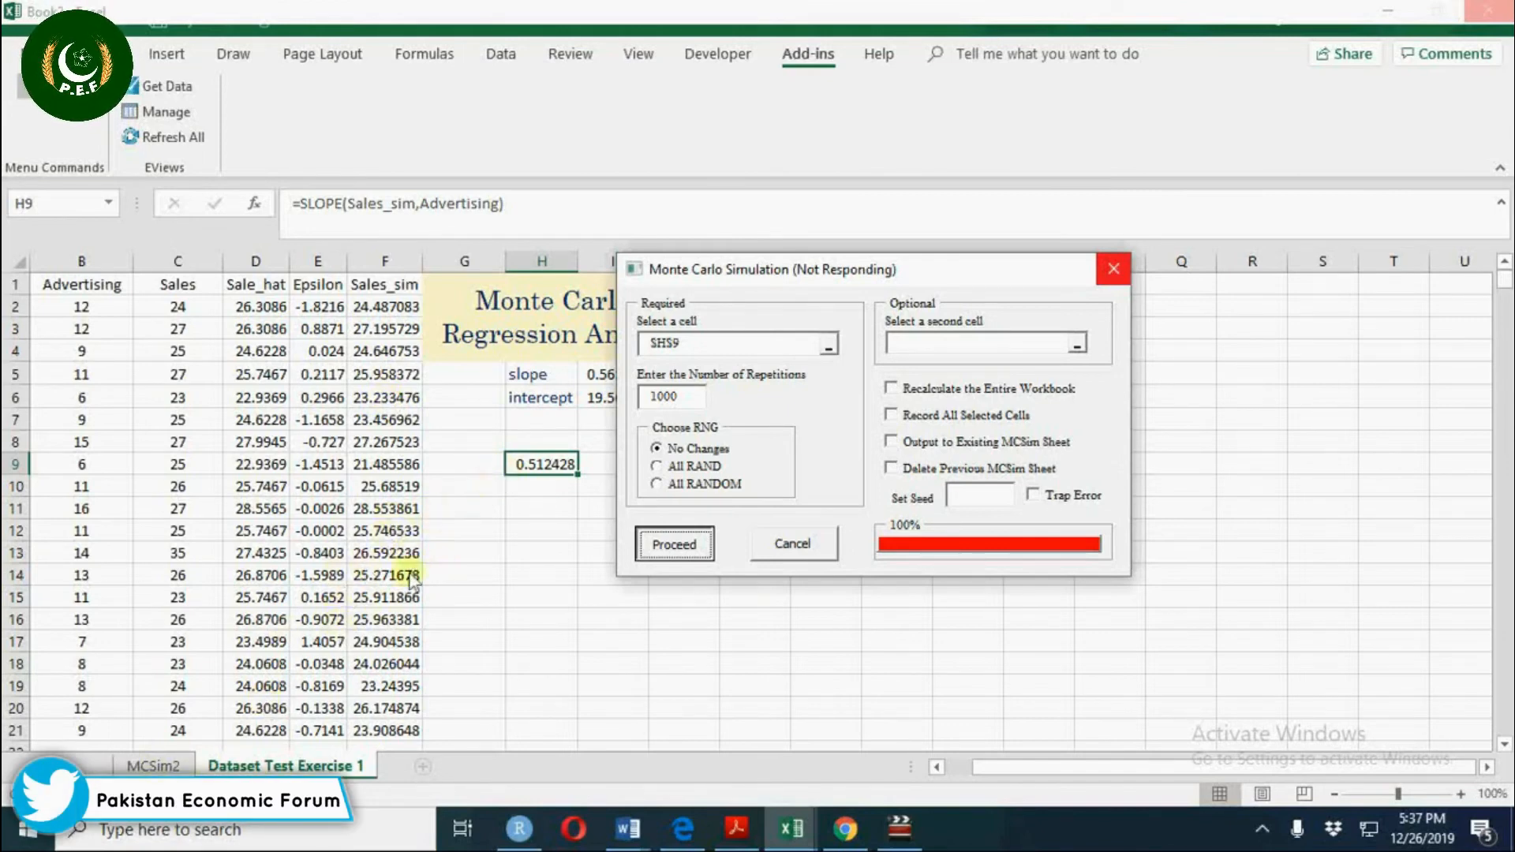
{"action": "mouse_move", "coordinate": [430, 531]}
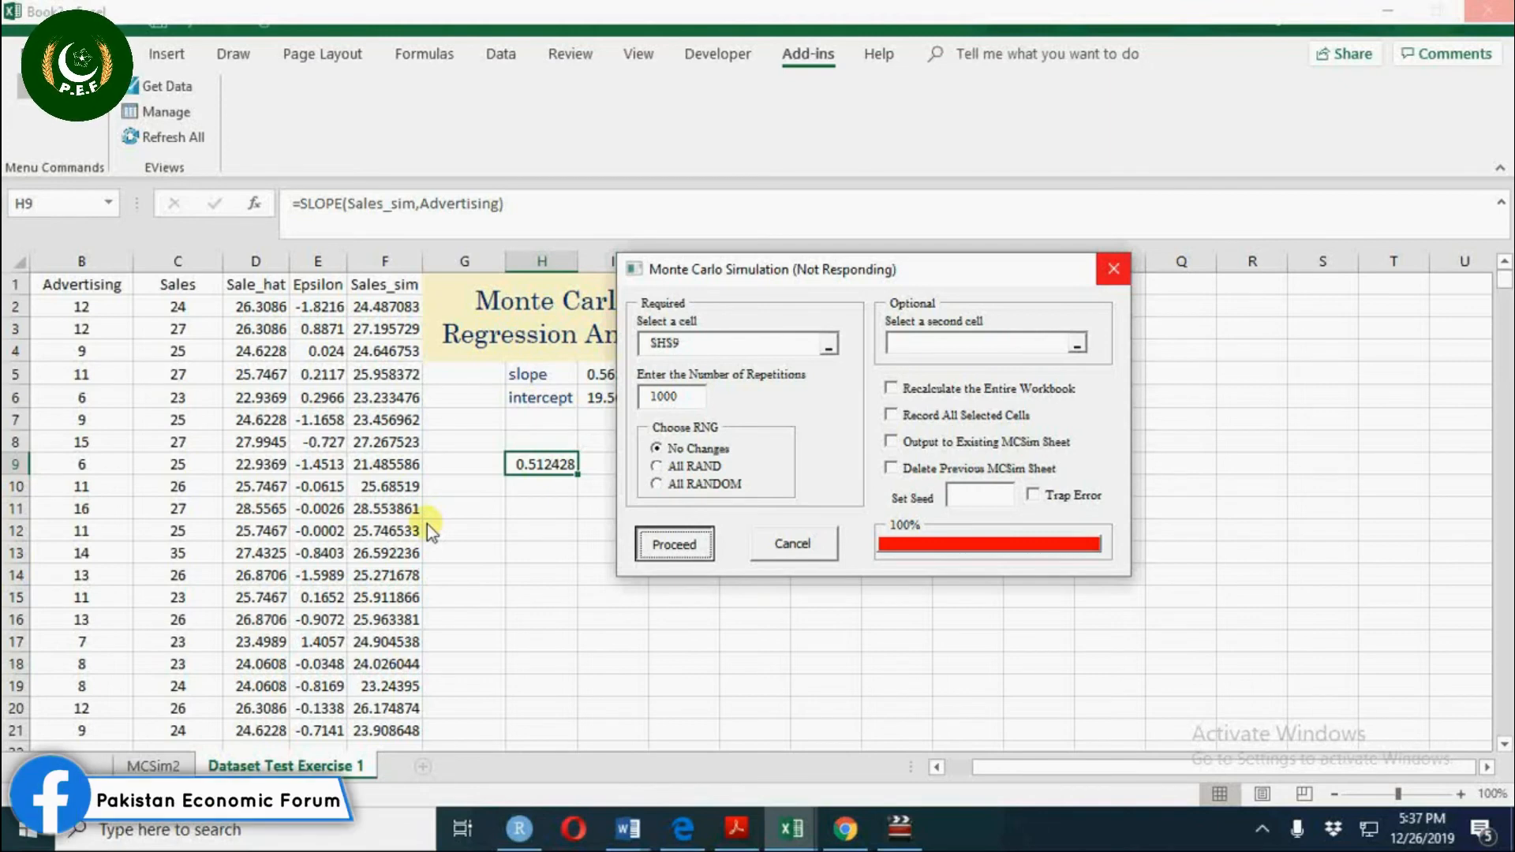
{"action": "mouse_move", "coordinate": [370, 595]}
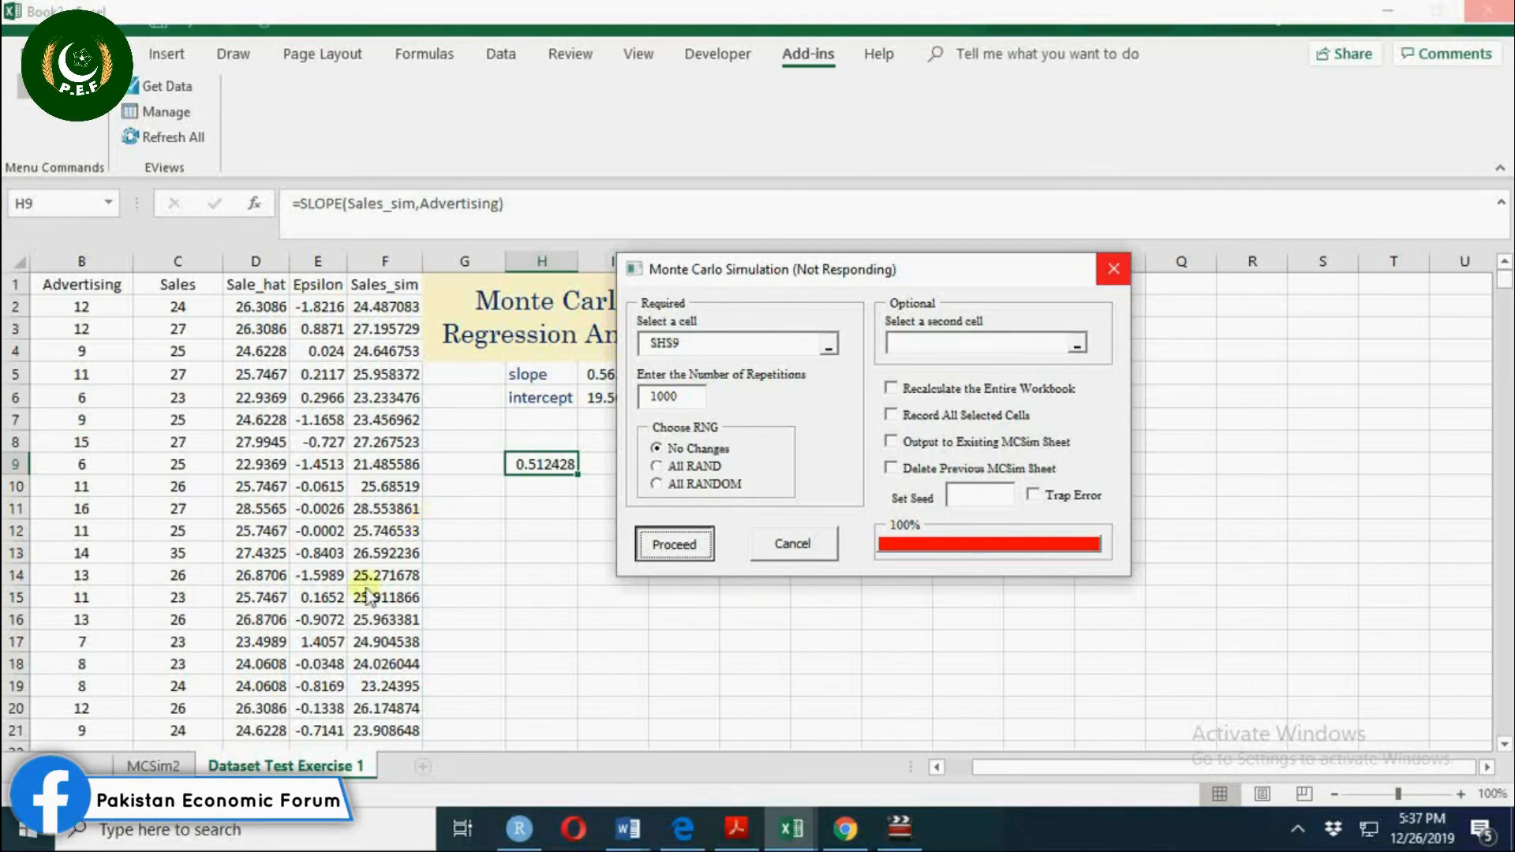
{"action": "mouse_move", "coordinate": [529, 509]}
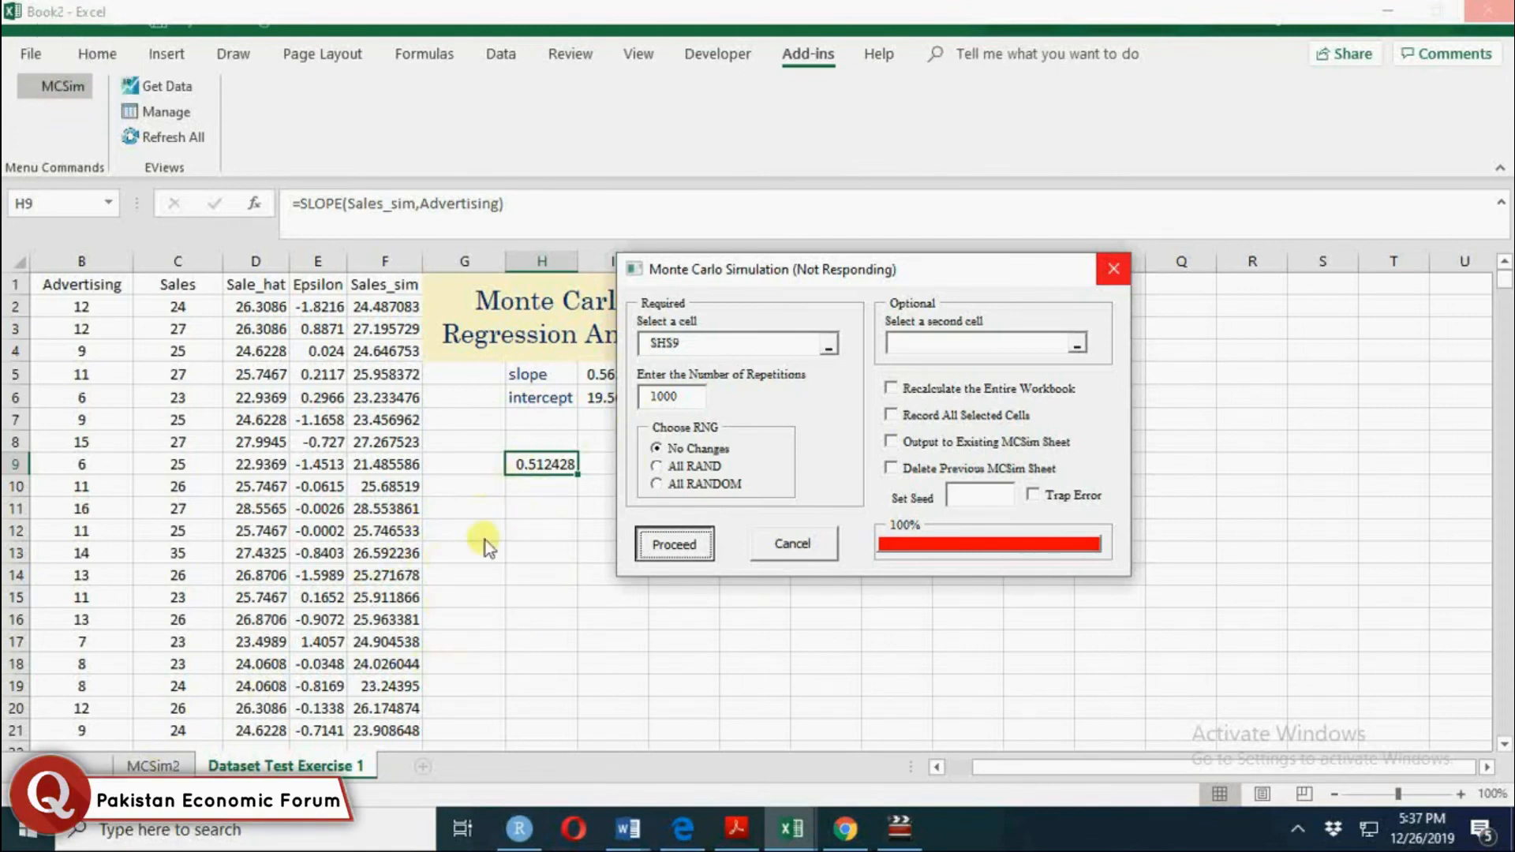
{"action": "left_click", "coordinate": [673, 544]}
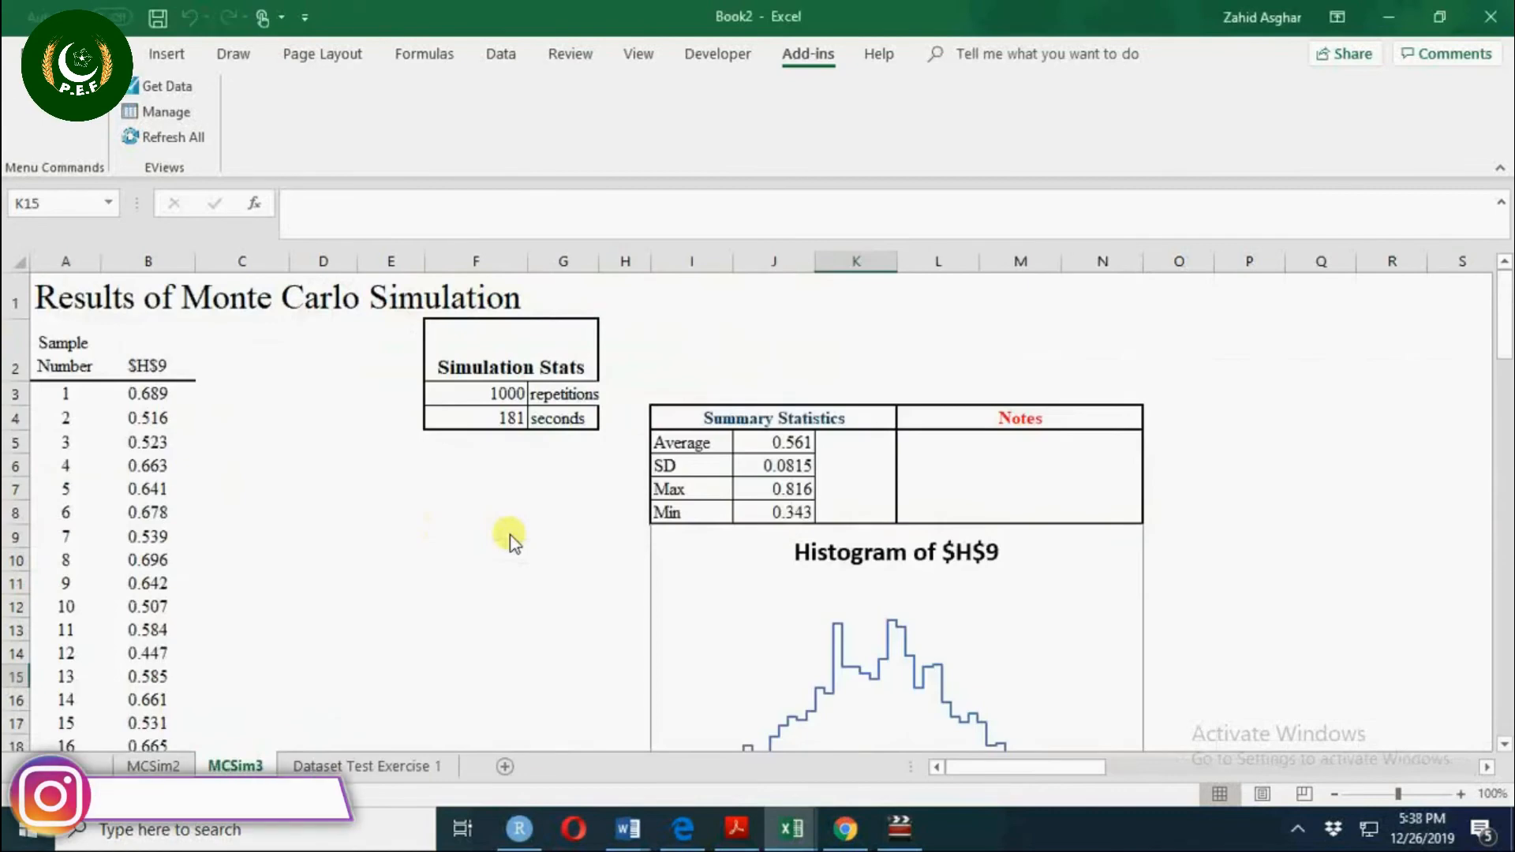
{"action": "mouse_move", "coordinate": [150, 401]}
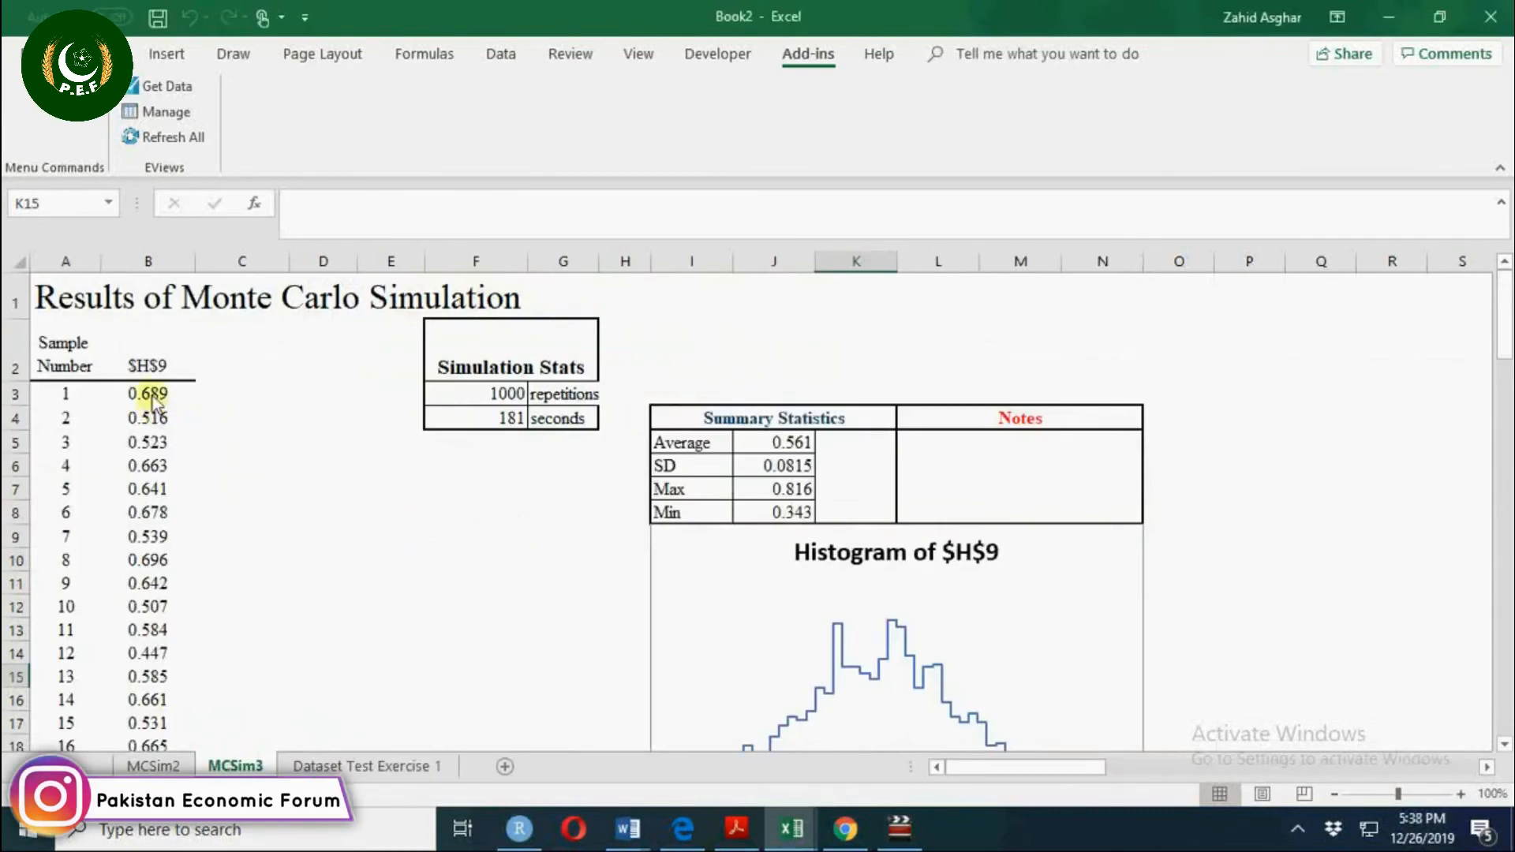
{"action": "left_click", "coordinate": [148, 466]}
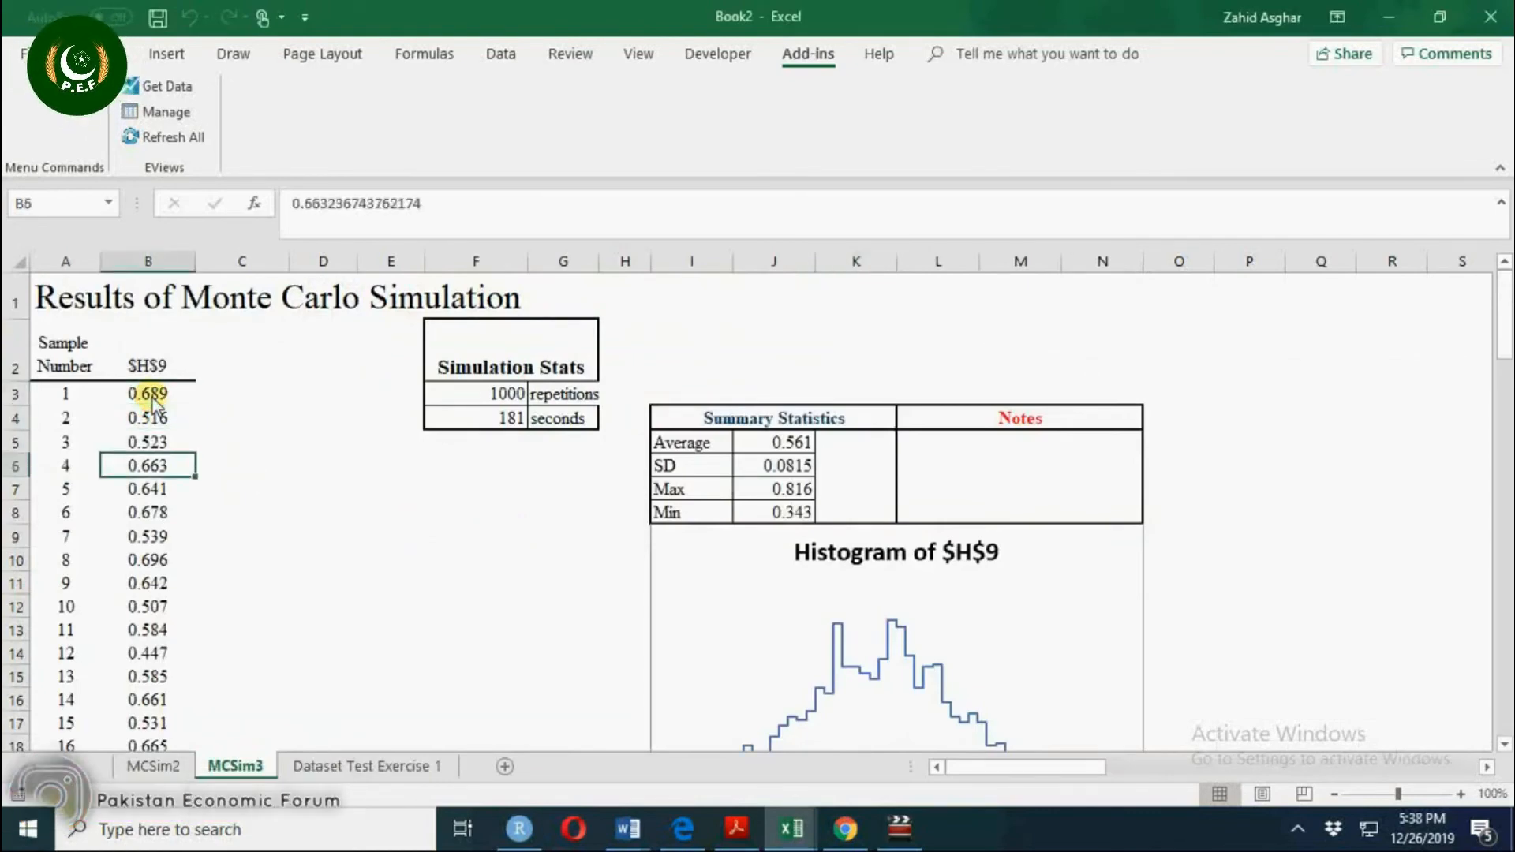
{"action": "left_click", "coordinate": [147, 675]}
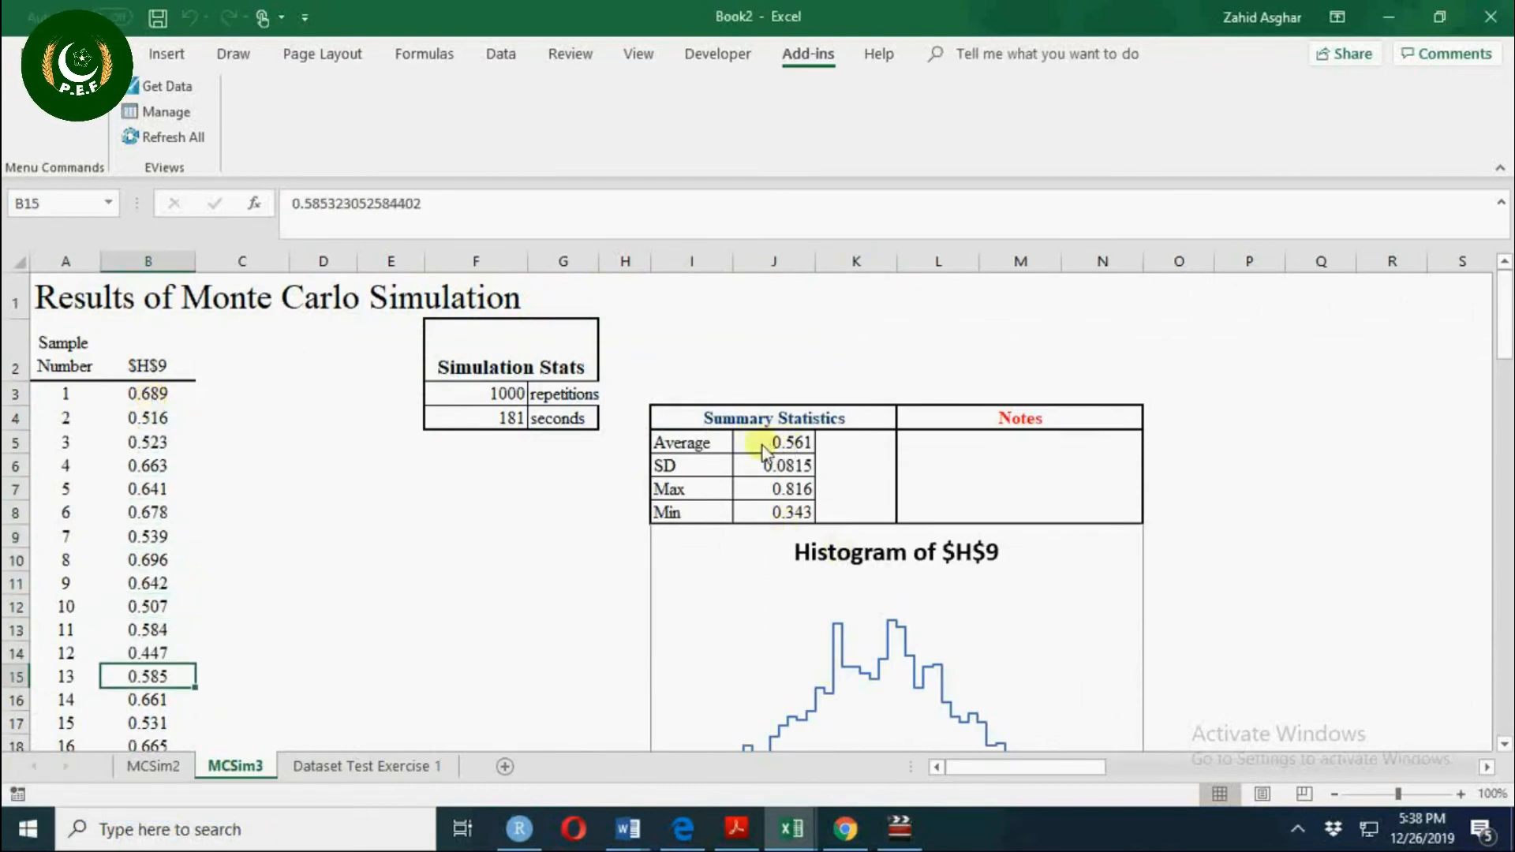
{"action": "mouse_move", "coordinate": [807, 575]}
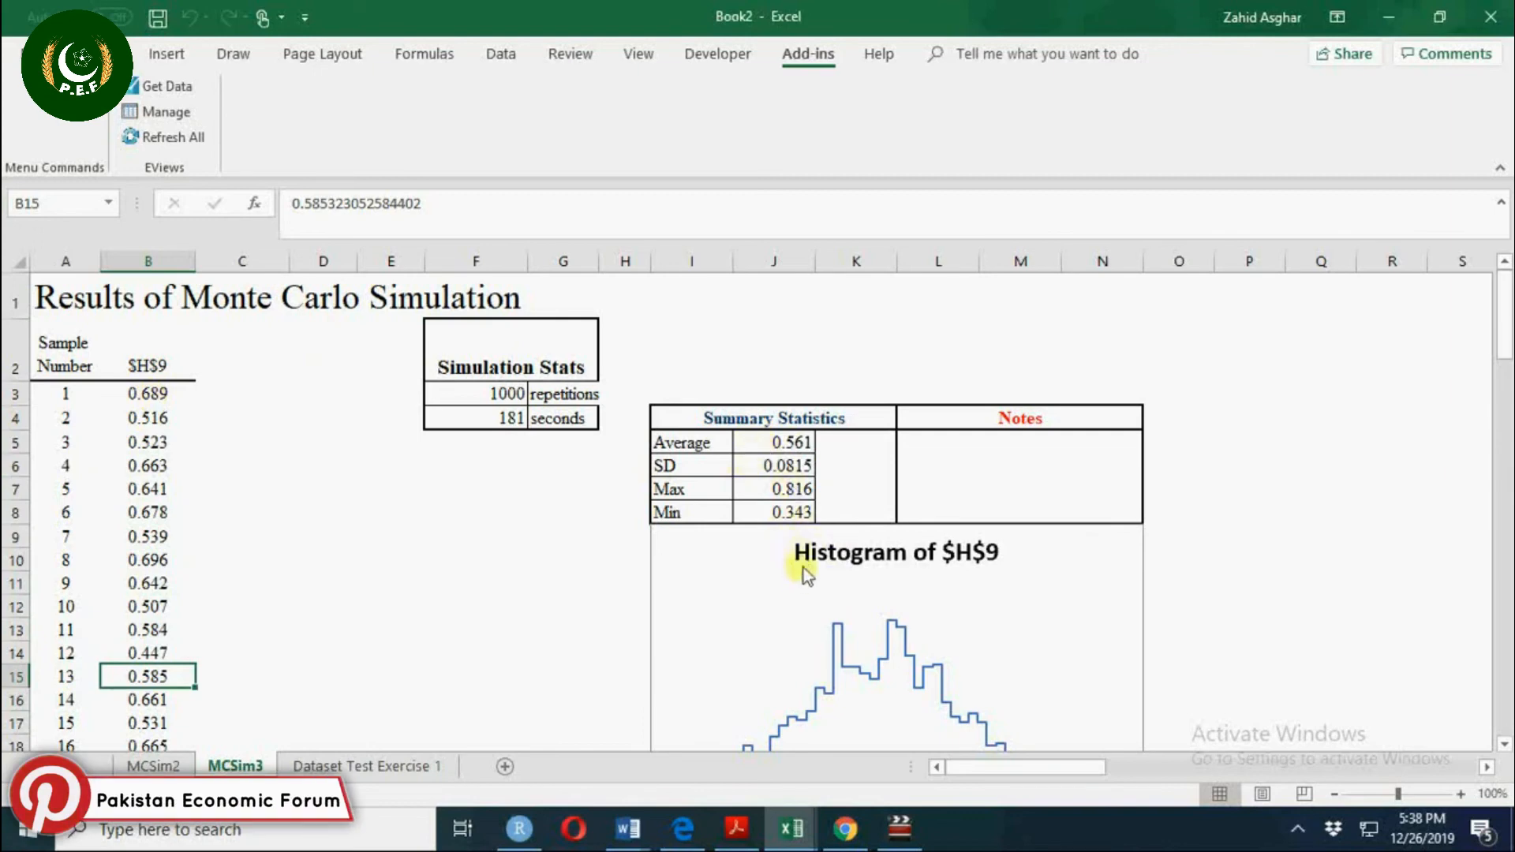
{"action": "left_click", "coordinate": [563, 606]}
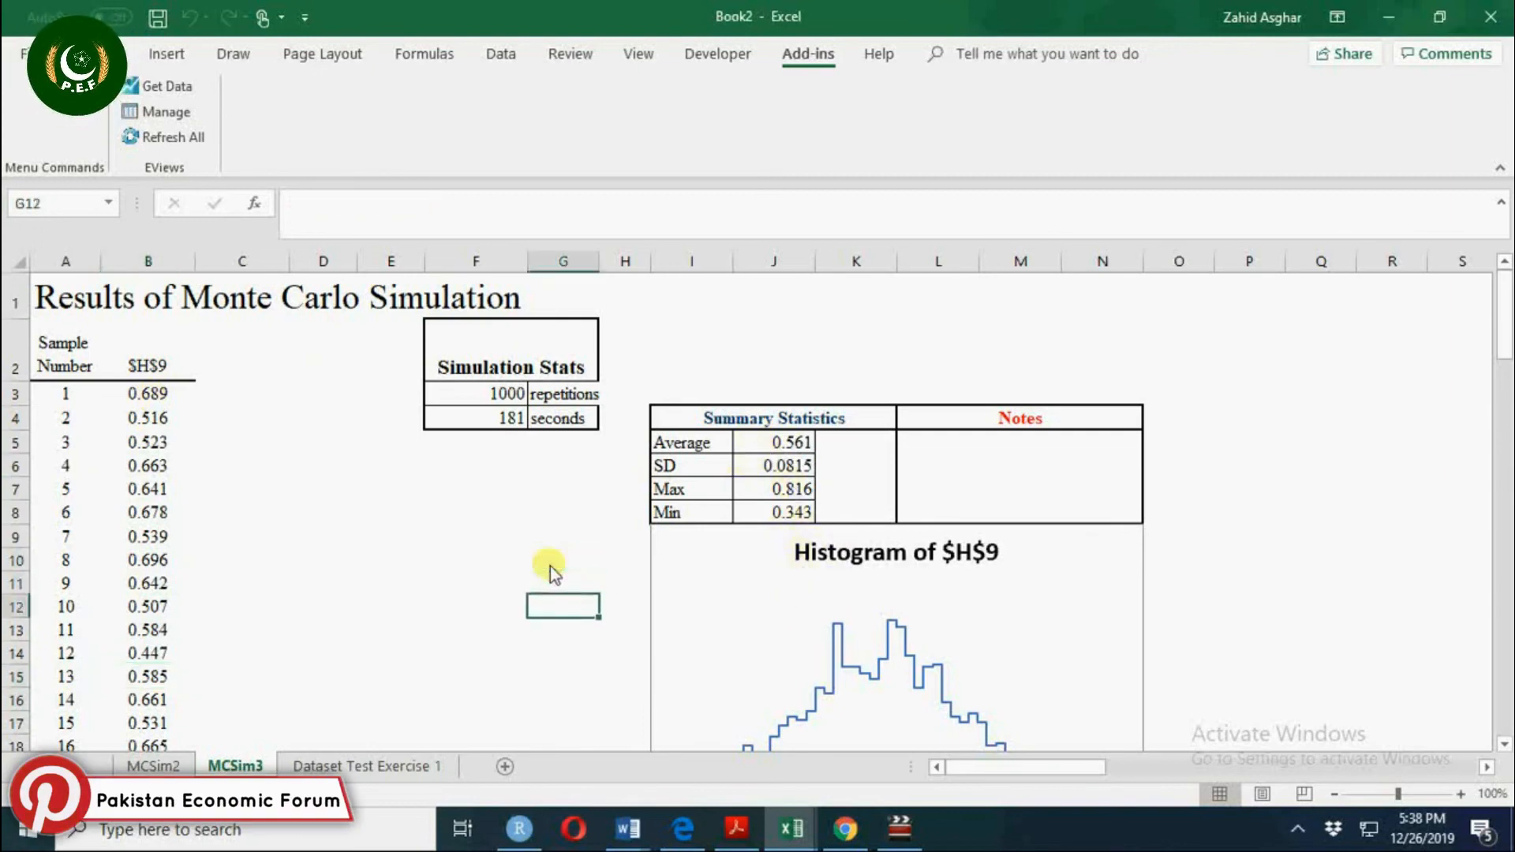
{"action": "scroll", "scroll_direction": "down", "scroll_amount": 3}
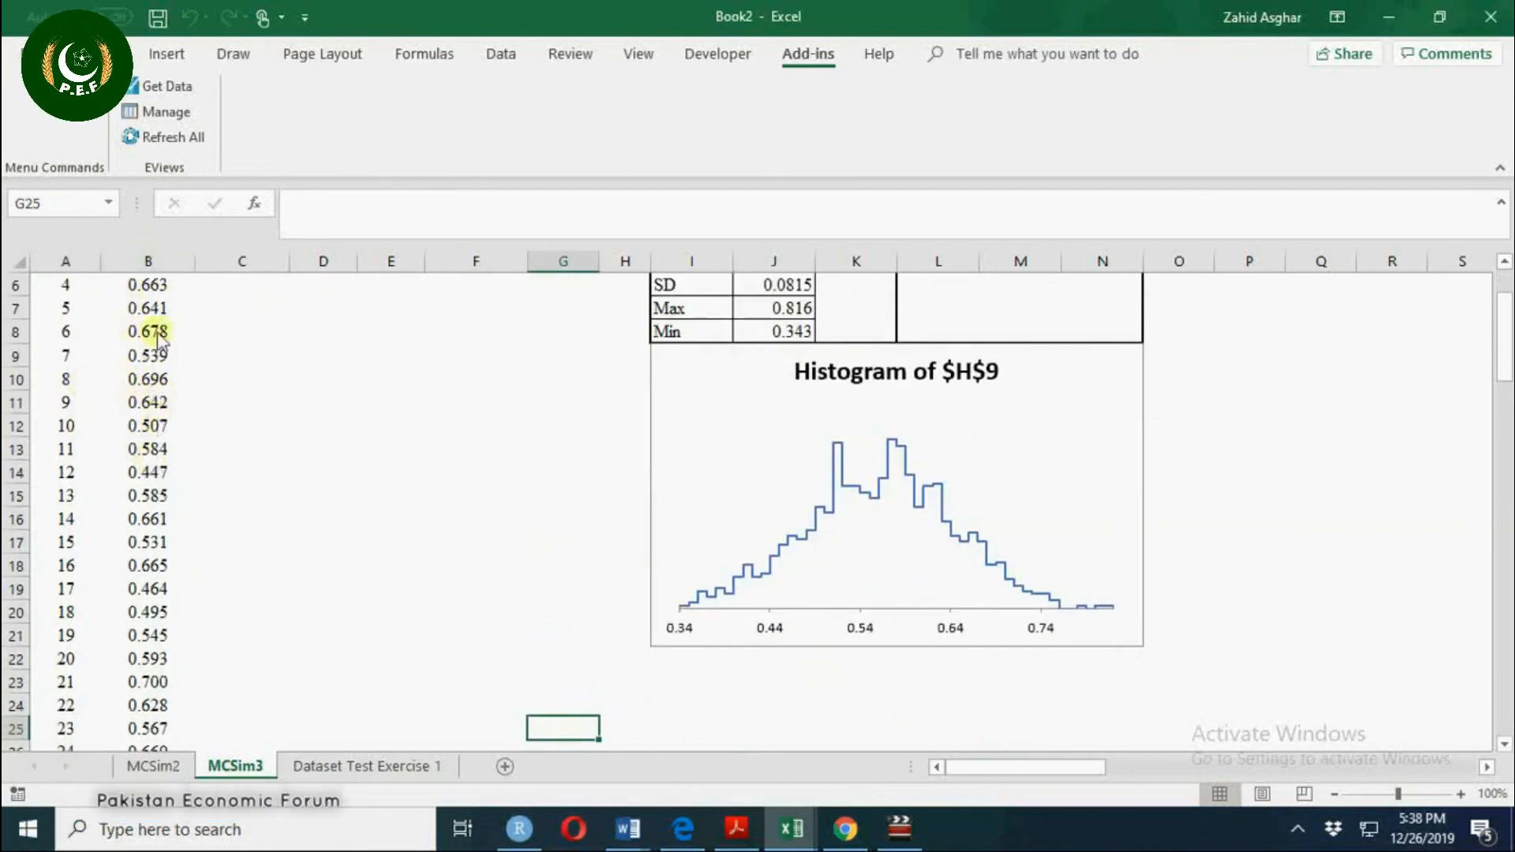
{"action": "mouse_move", "coordinate": [371, 453]}
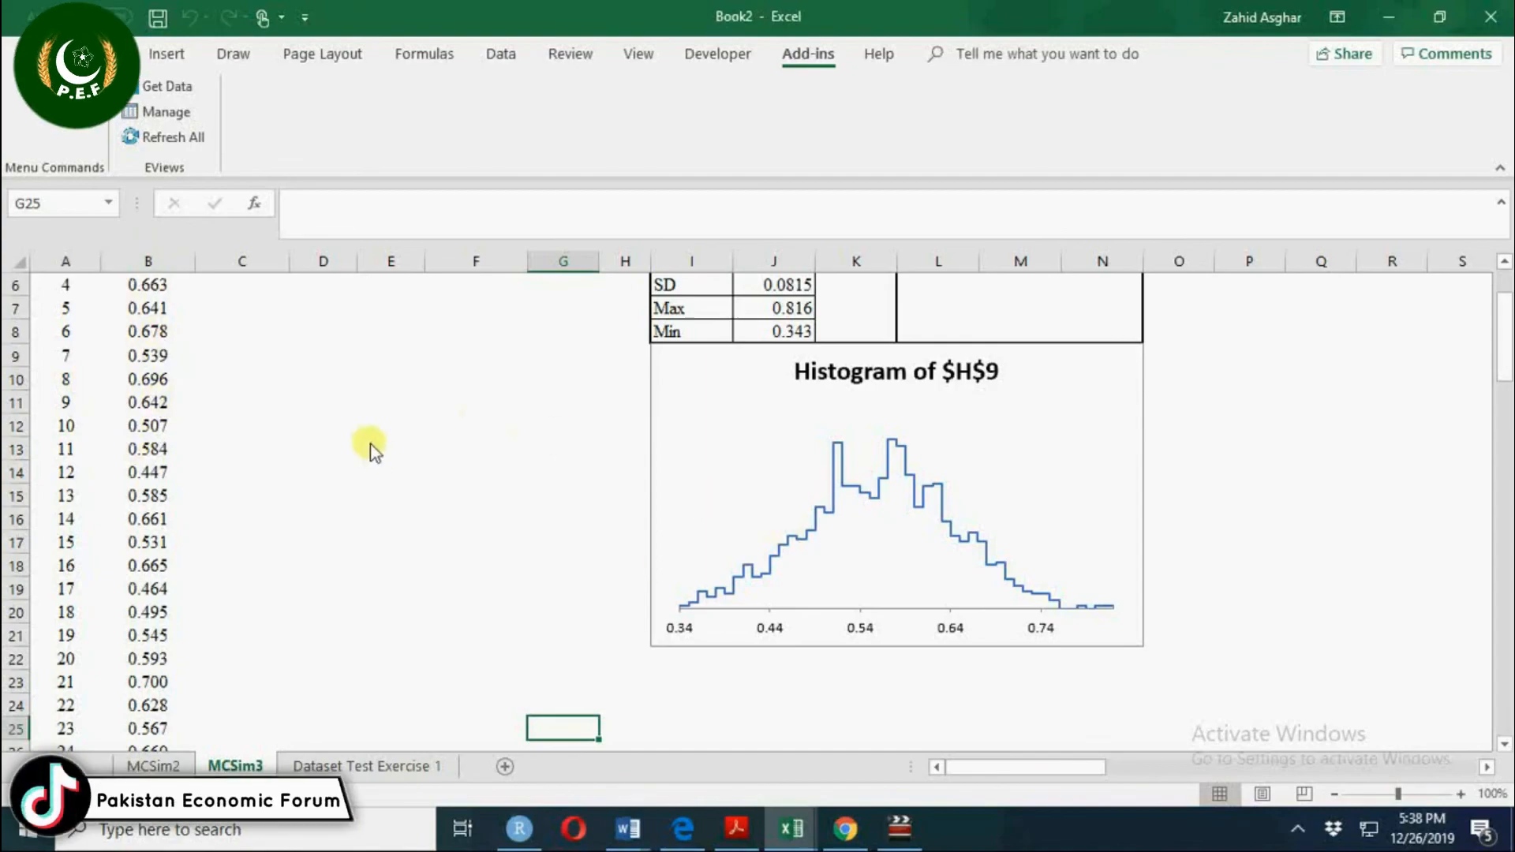